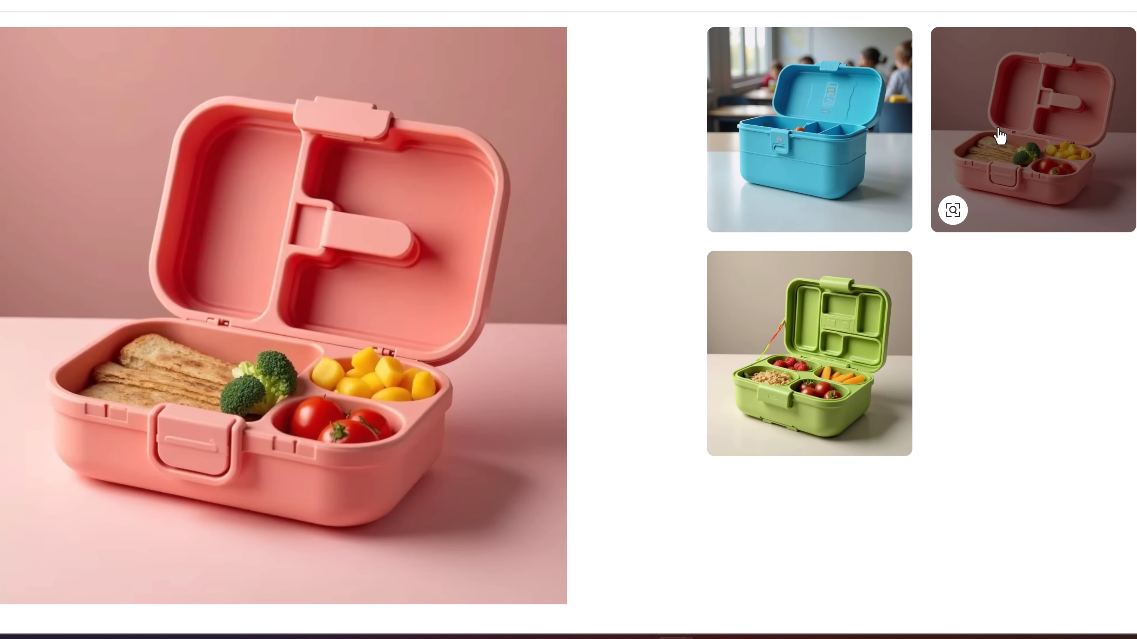
Return to the Accio home page with the empty task box and Agent mode on.
click(808, 356)
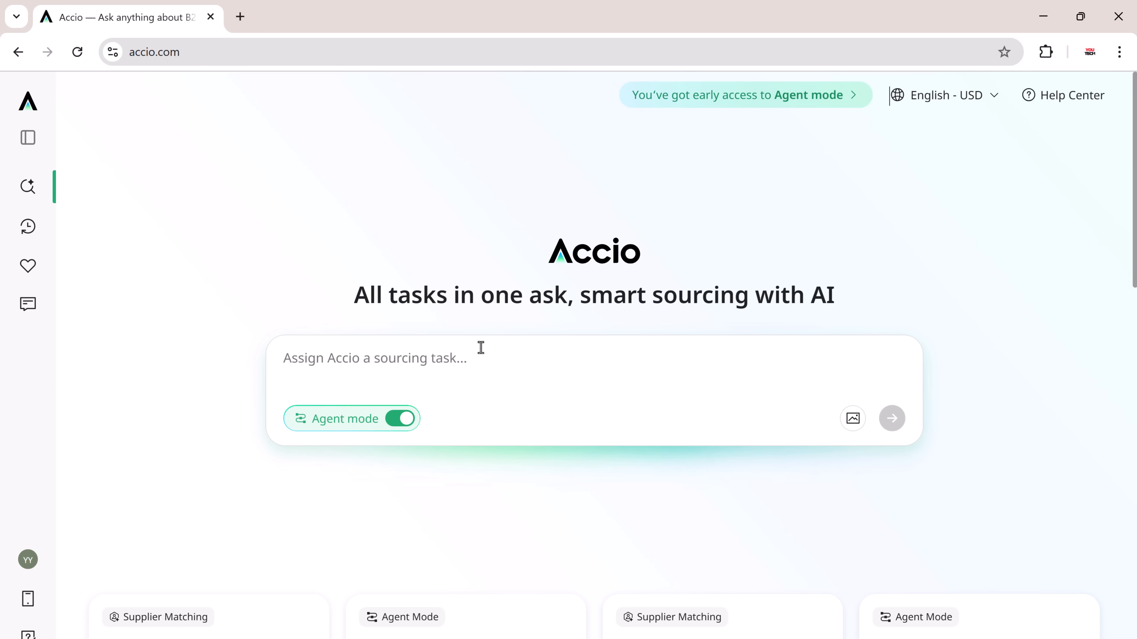
Send the agent a request for a colour-changing smart lunchbox for school kids.
text(I want to create a smart lunchbox for school kids that changes color when the food goes bad, and syncs with a parent's app. Can you help me with component sourcing, safety regulations, and a manufacturer who can prototype this?)
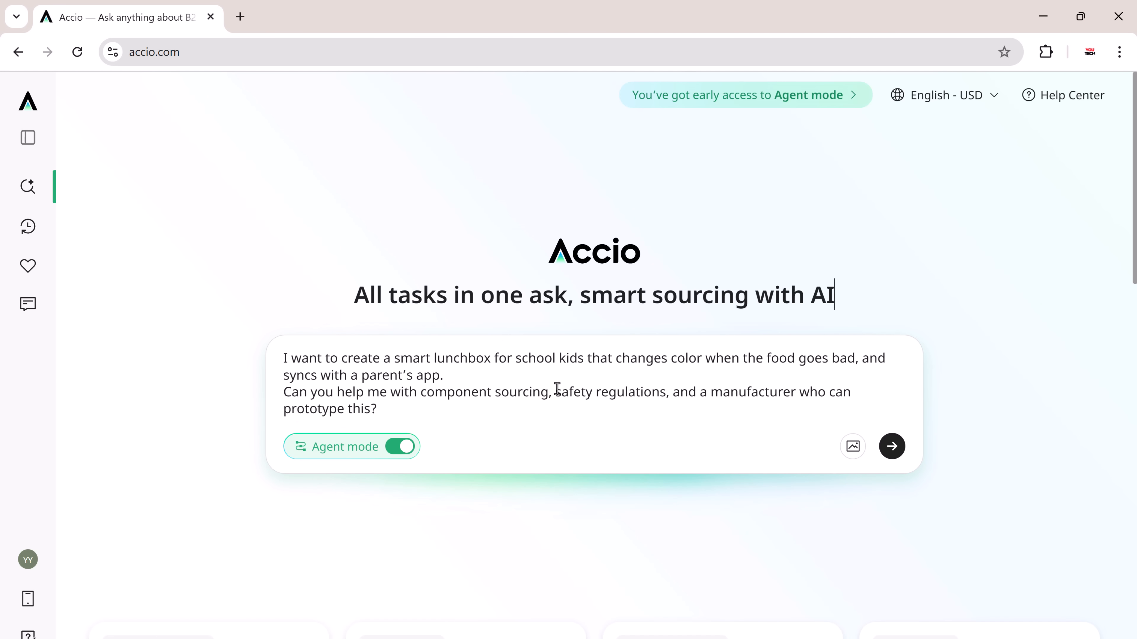
mouse_move(518, 399)
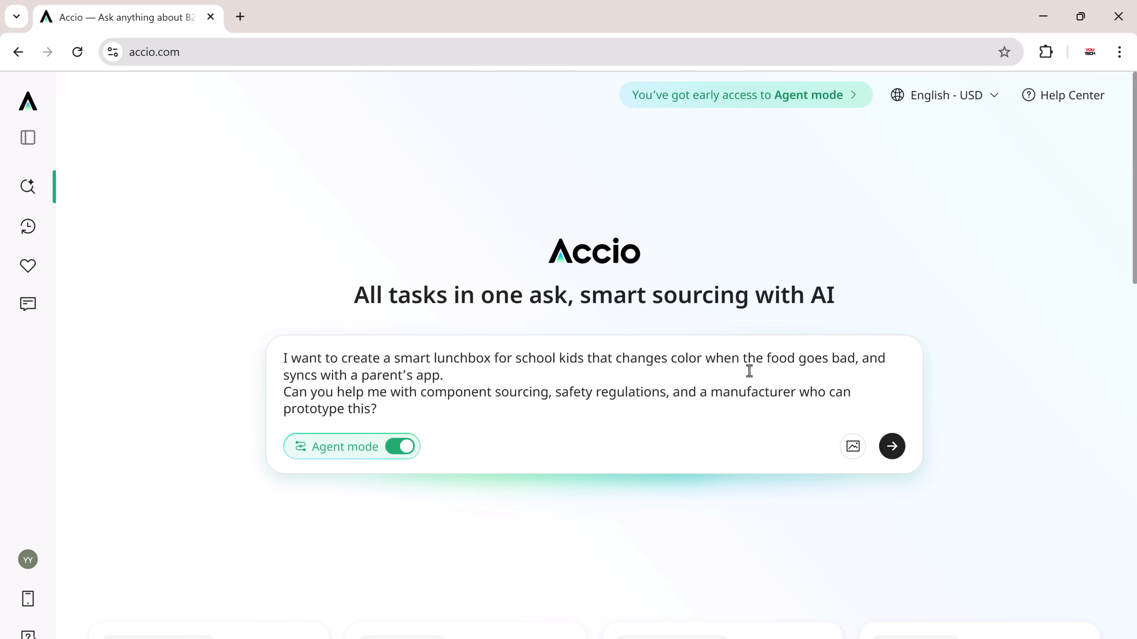
mouse_move(426, 397)
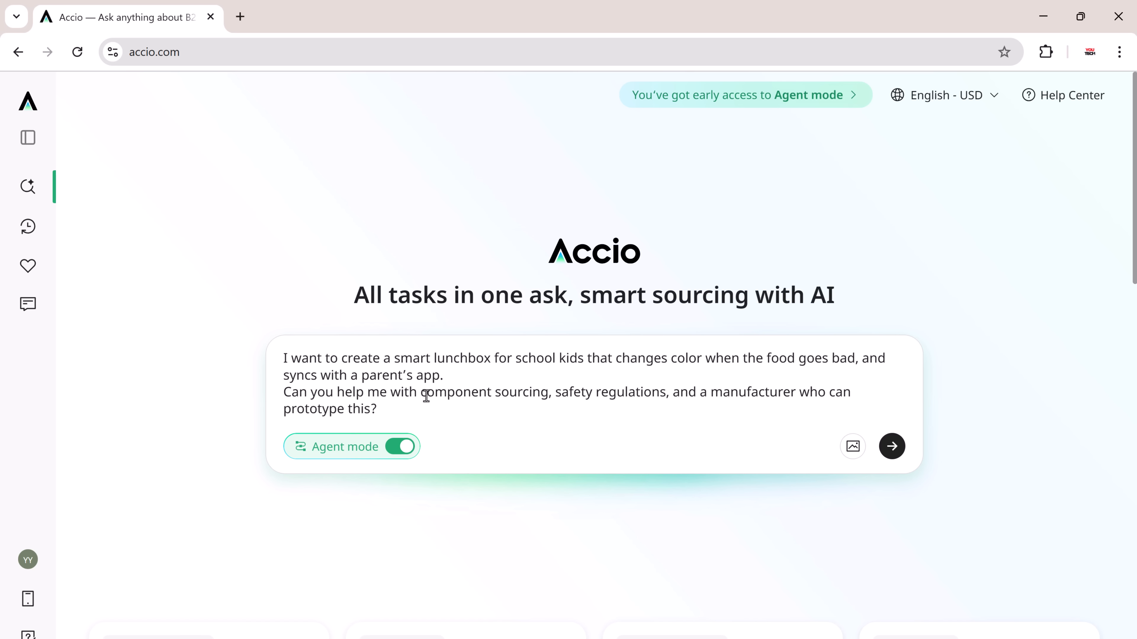
mouse_move(530, 420)
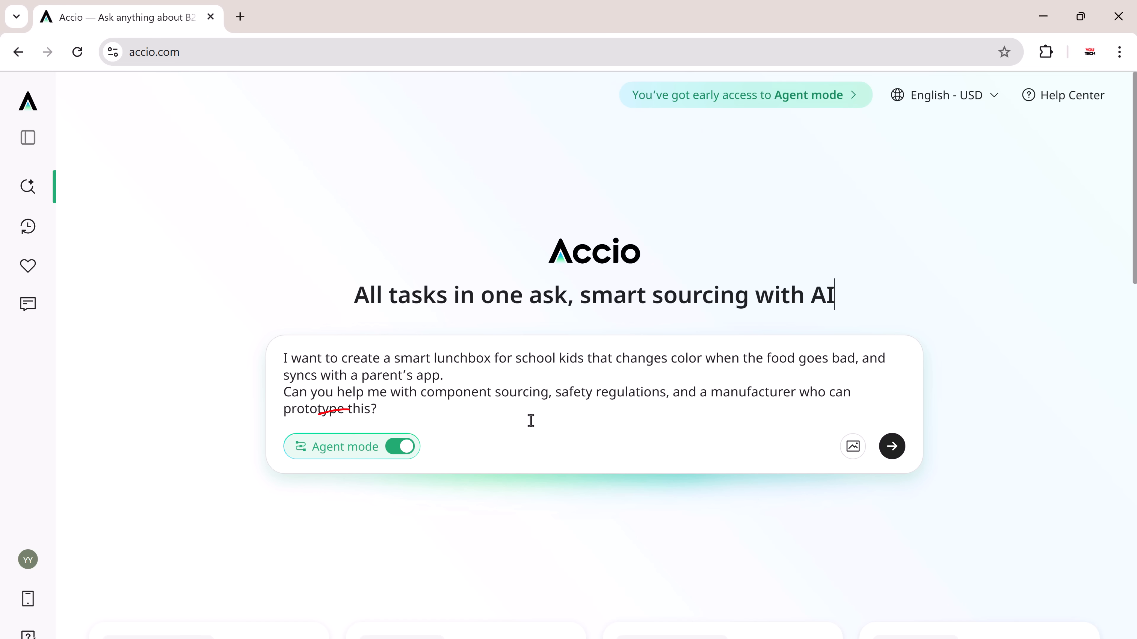
mouse_move(351, 446)
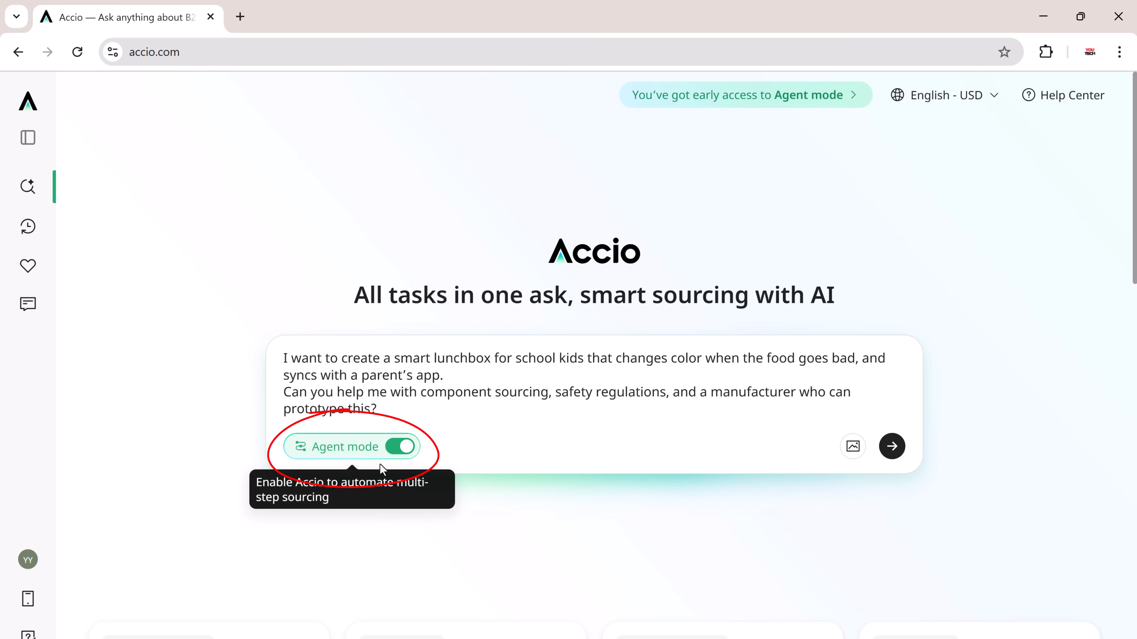
mouse_move(390, 472)
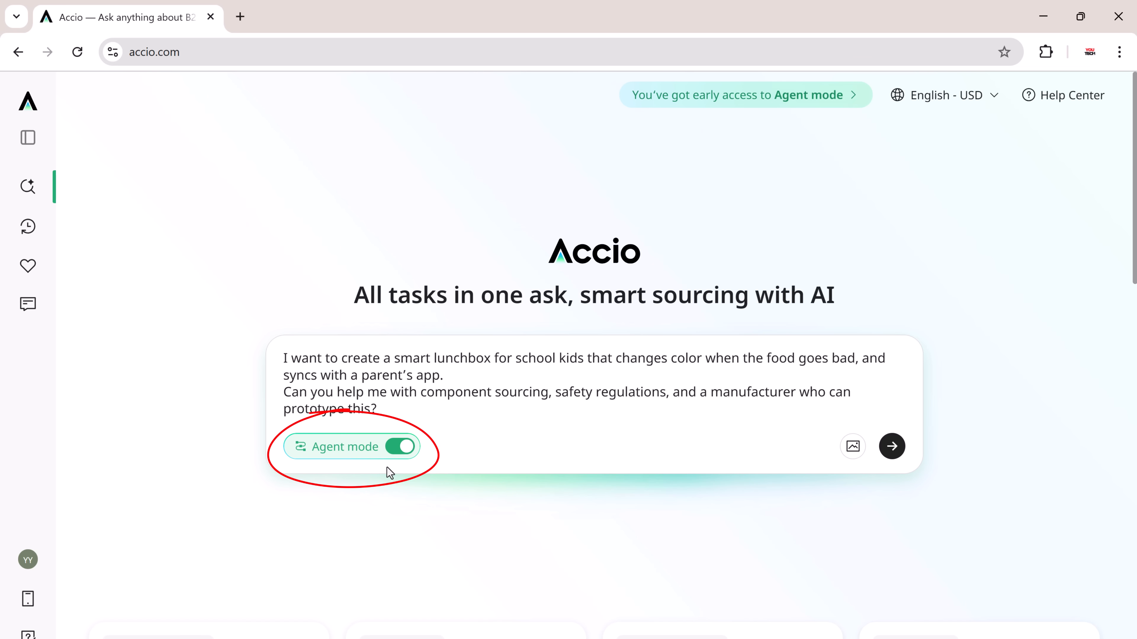
click(891, 446)
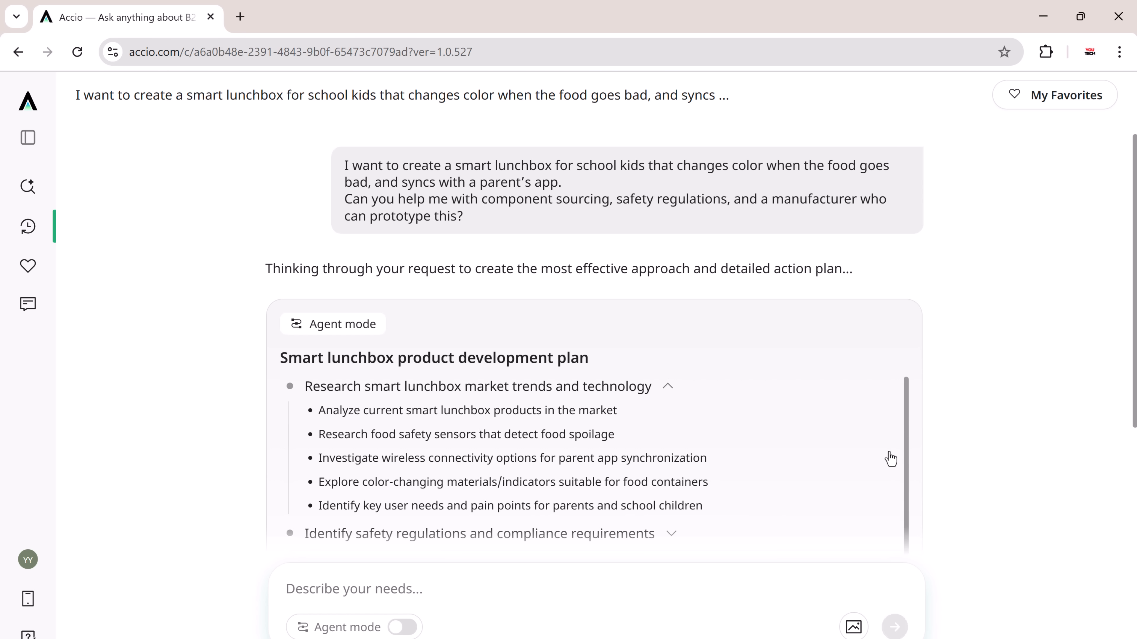
Start the smart lunchbox plan so the agent begins searching and scraping sources.
click(355, 588)
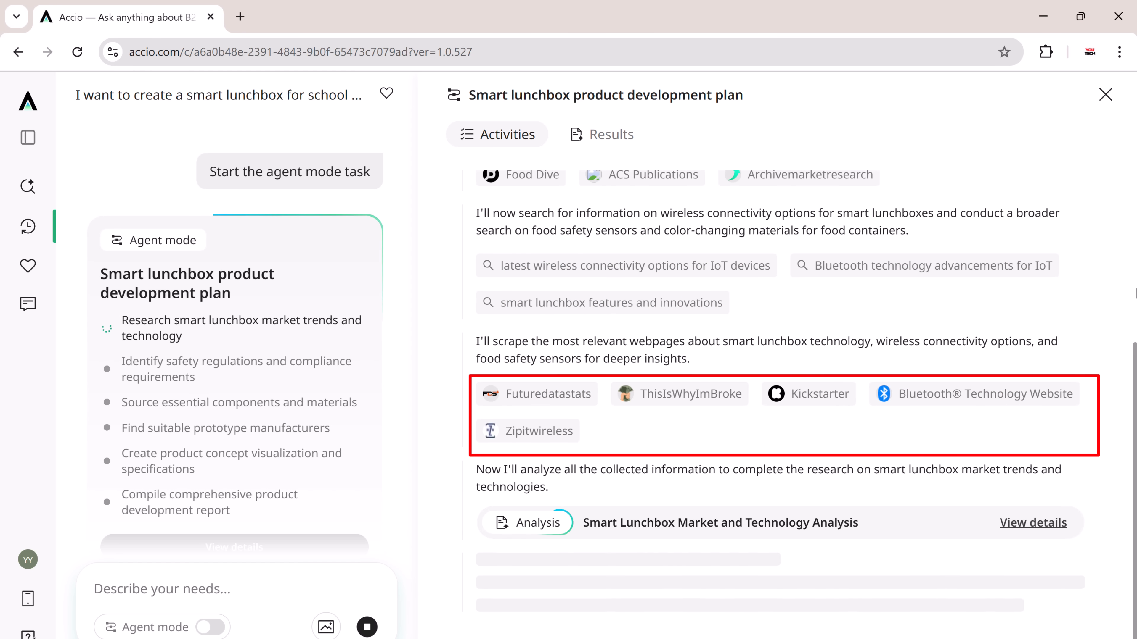
mouse_move(1065, 472)
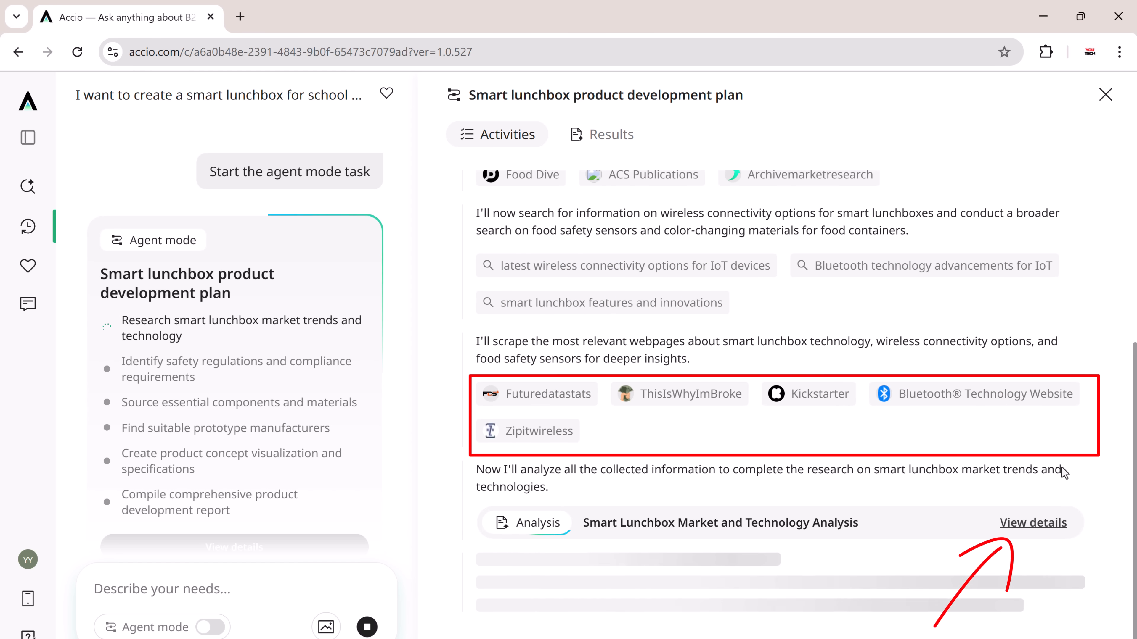
Read through the market and technology analysis tables, then bring up the Product Development Report.
click(1033, 523)
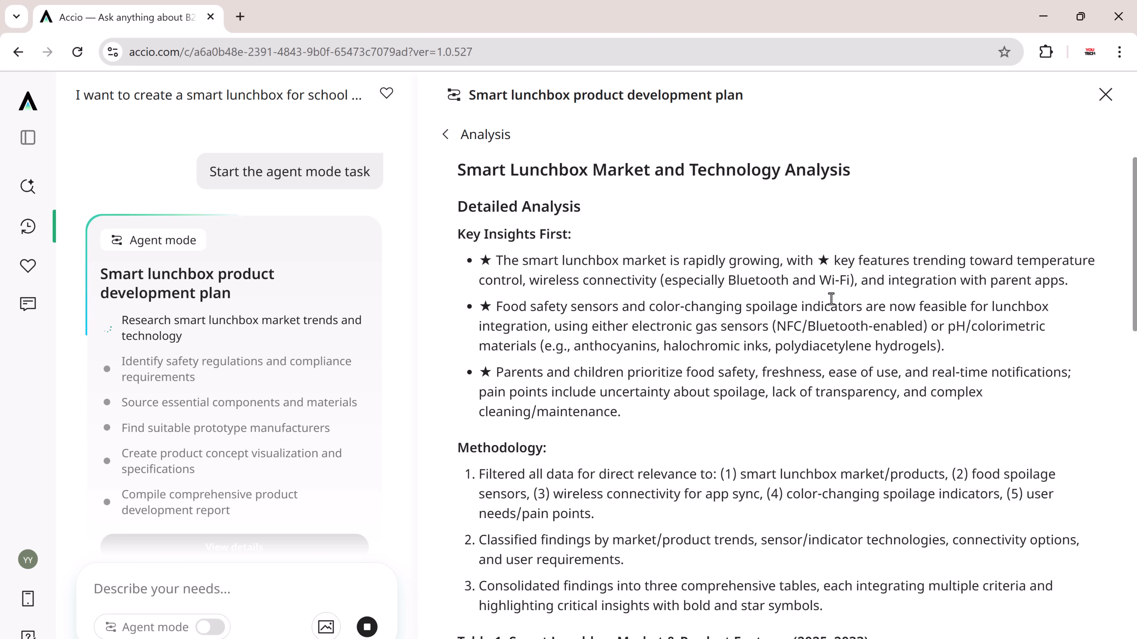
scroll(down, 3)
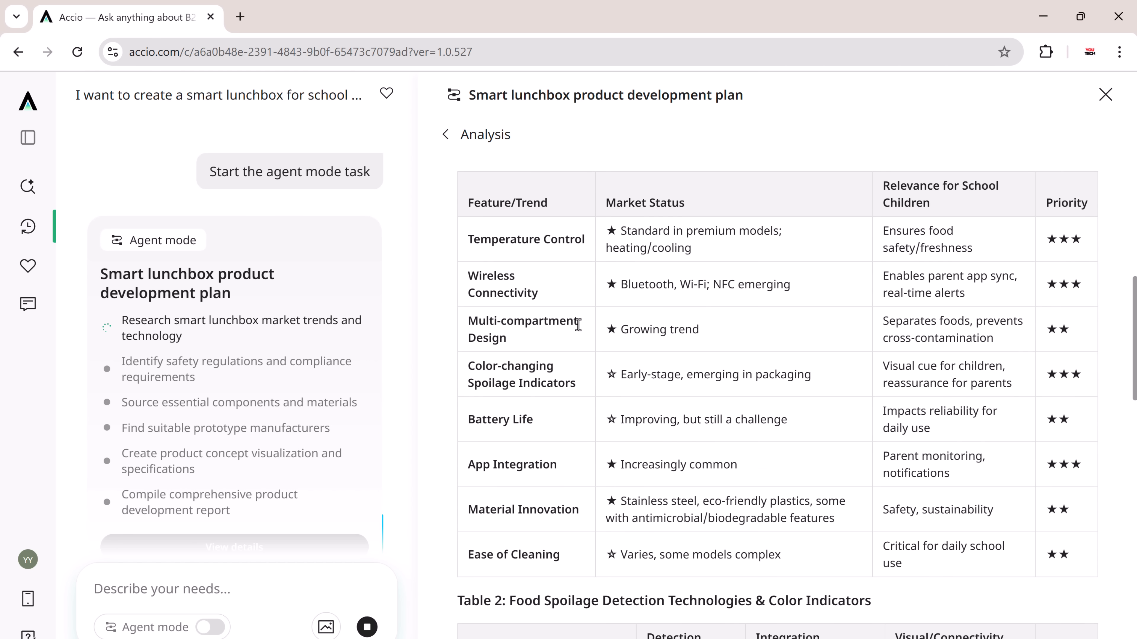
scroll(down, 3)
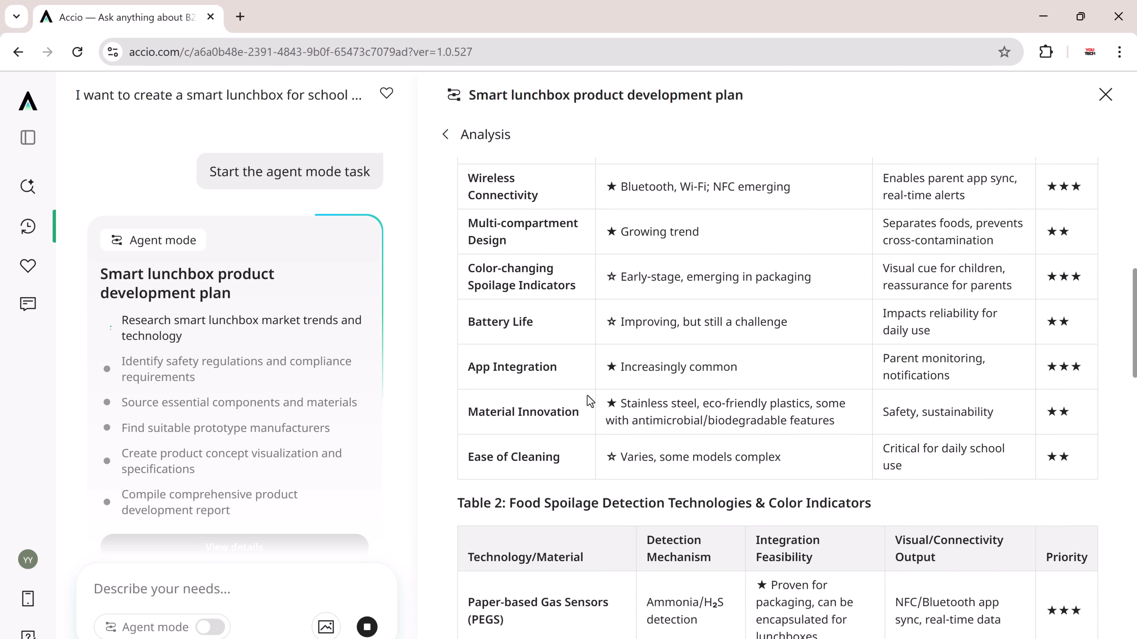
scroll(down, 3)
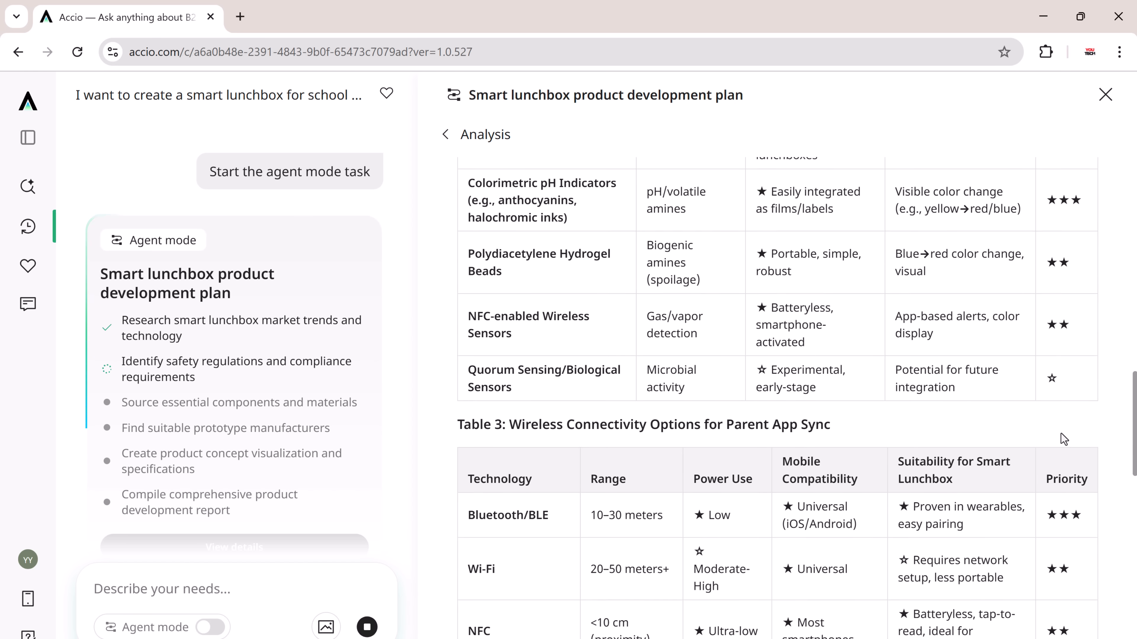
scroll(down, 3)
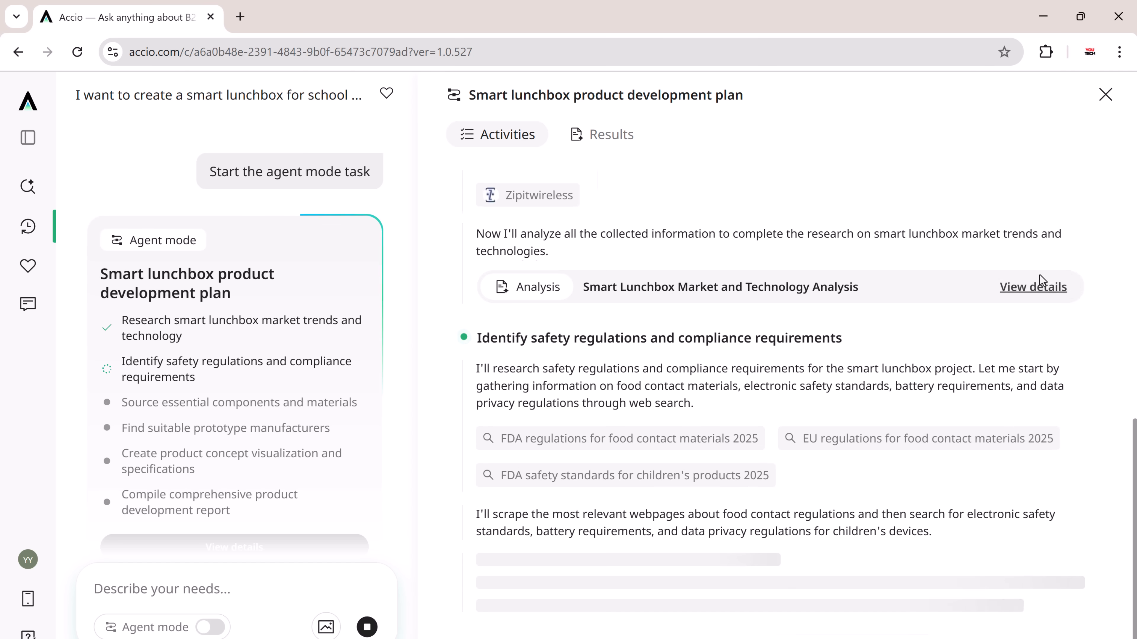
click(602, 134)
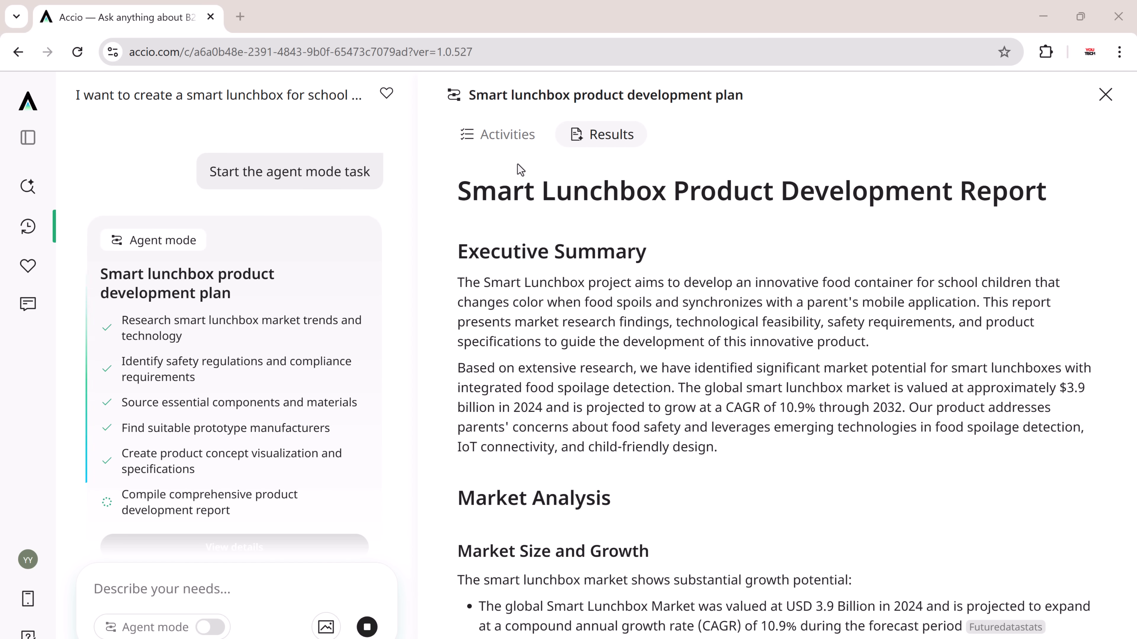
scroll(down, 3)
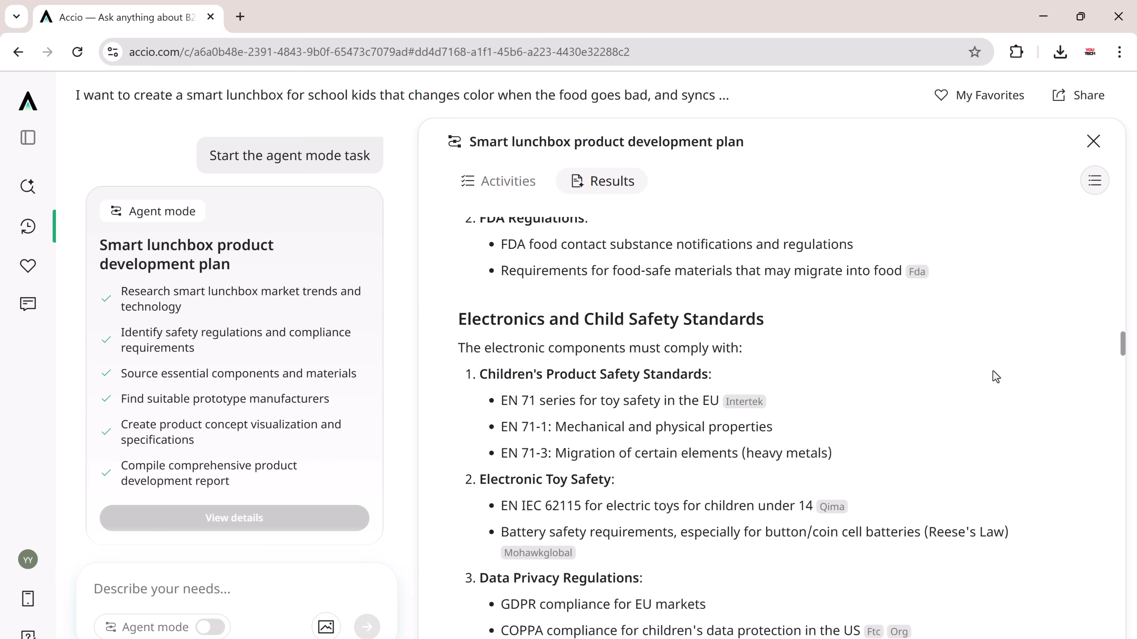
scroll(down, 3)
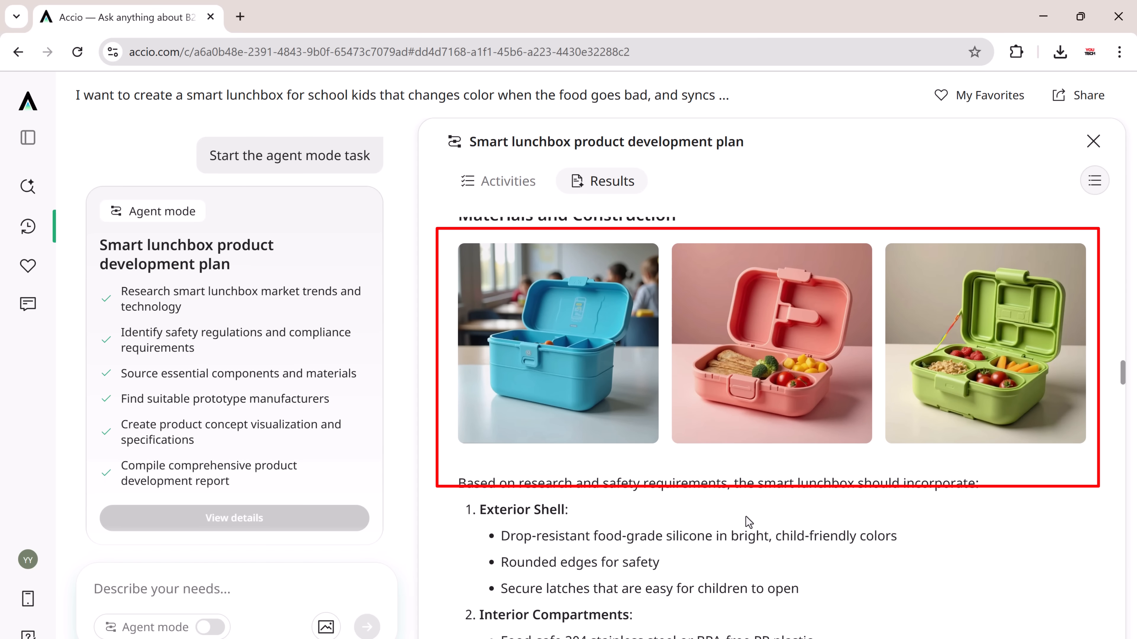
scroll(down, 3)
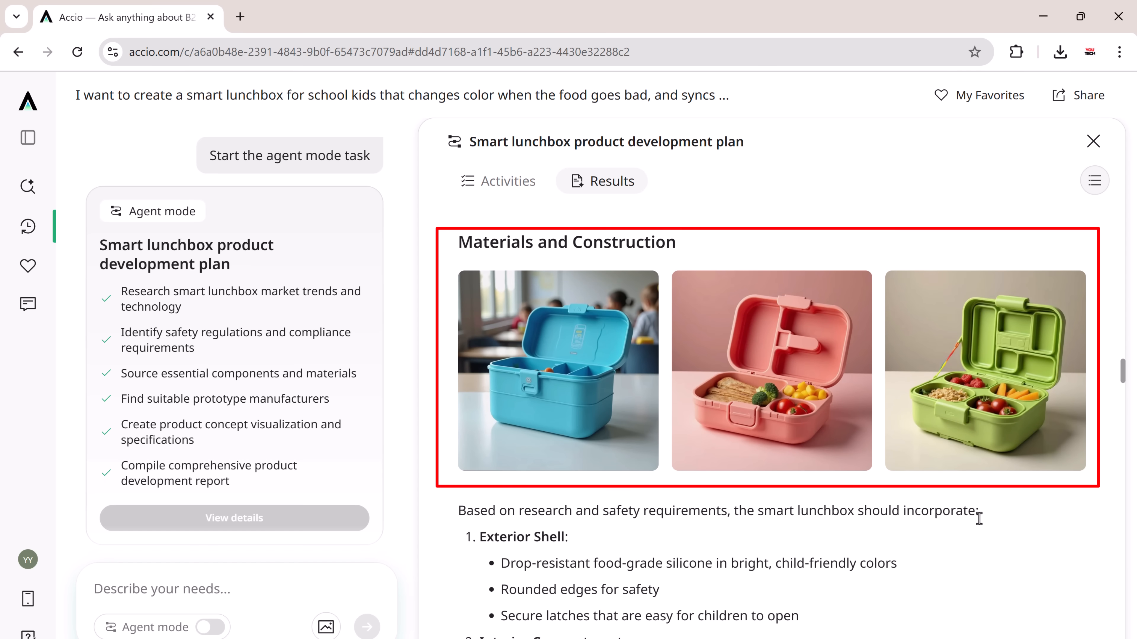
scroll(down, 3)
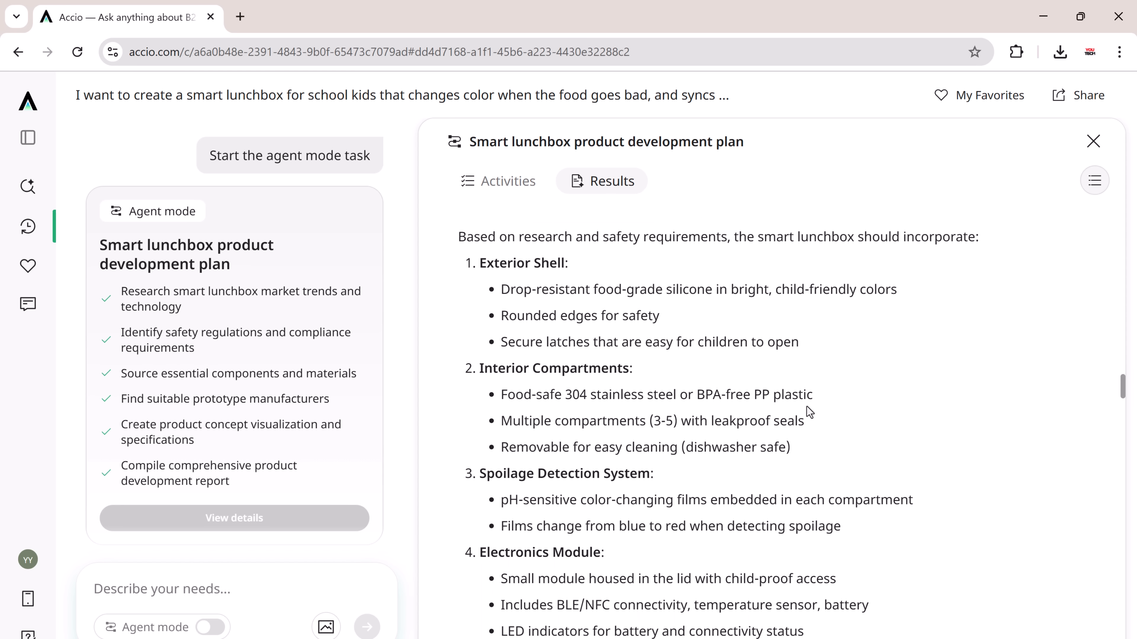
mouse_move(827, 453)
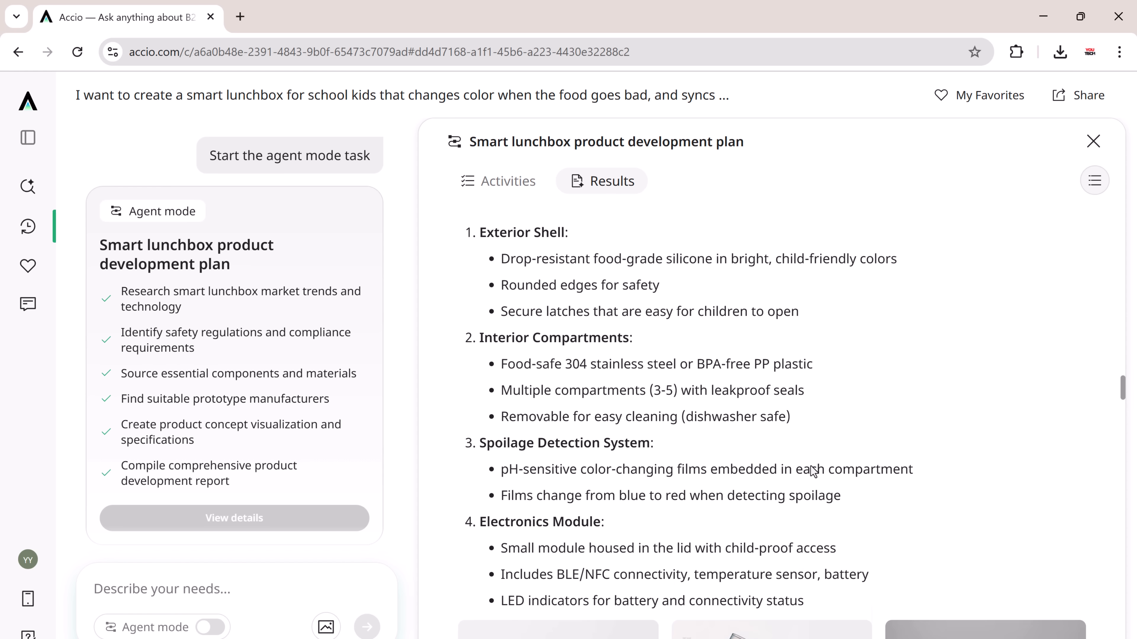
scroll(down, 3)
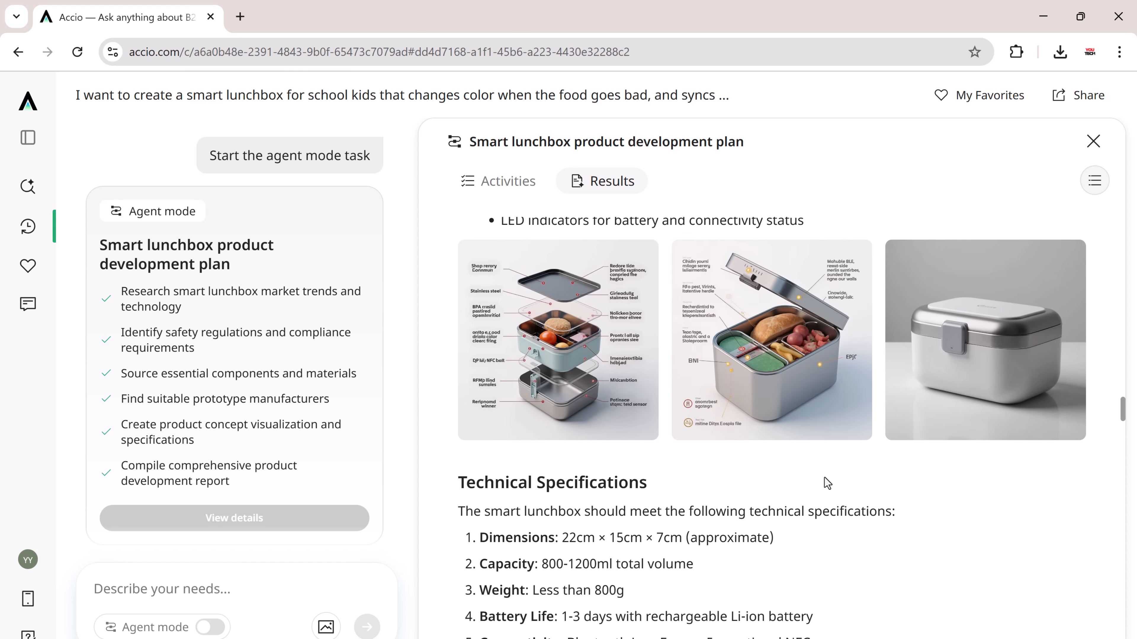
scroll(down, 3)
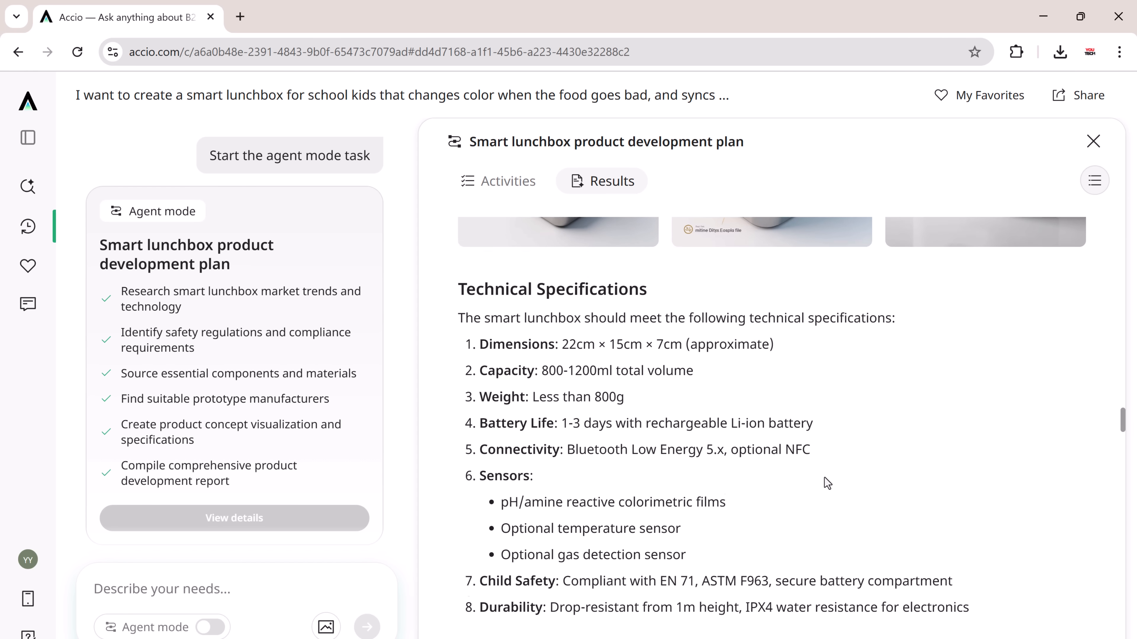
scroll(down, 3)
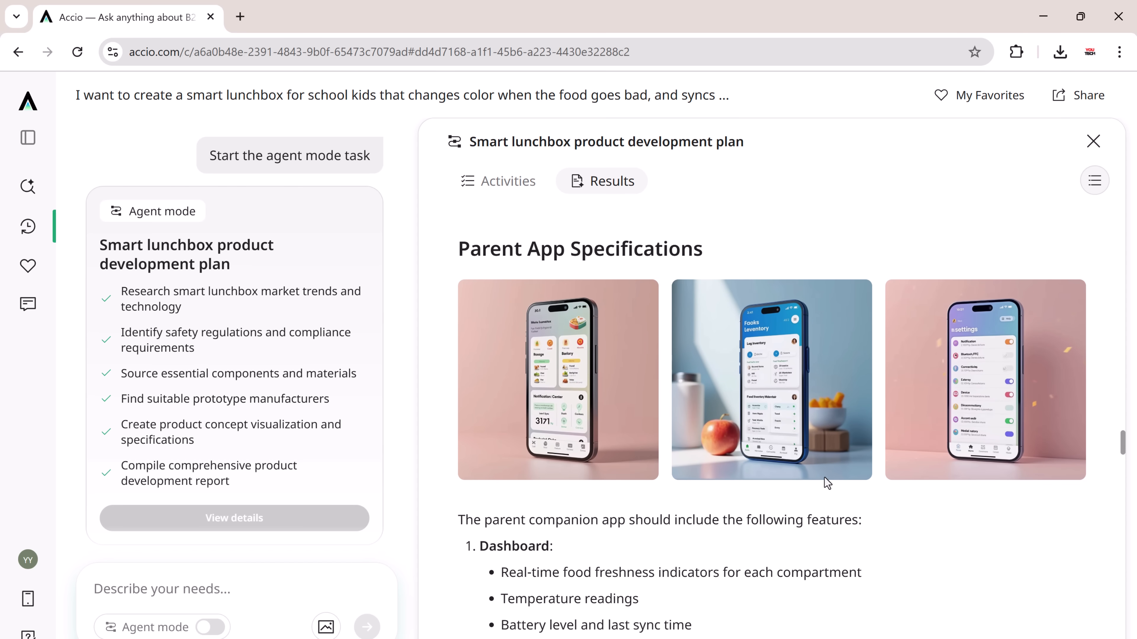
scroll(down, 3)
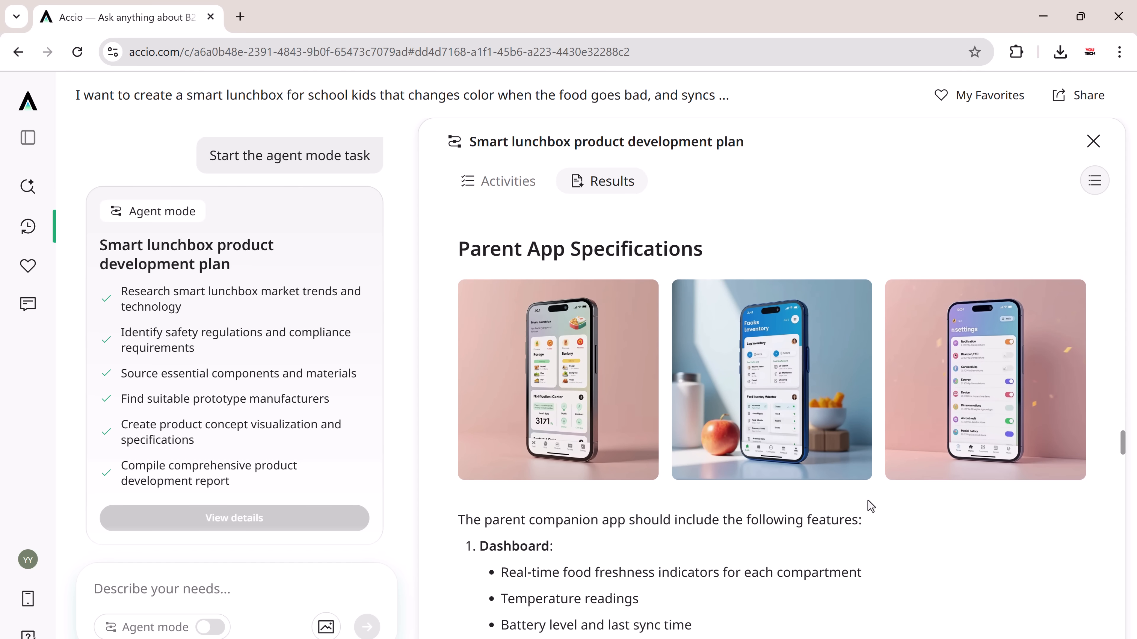
scroll(down, 3)
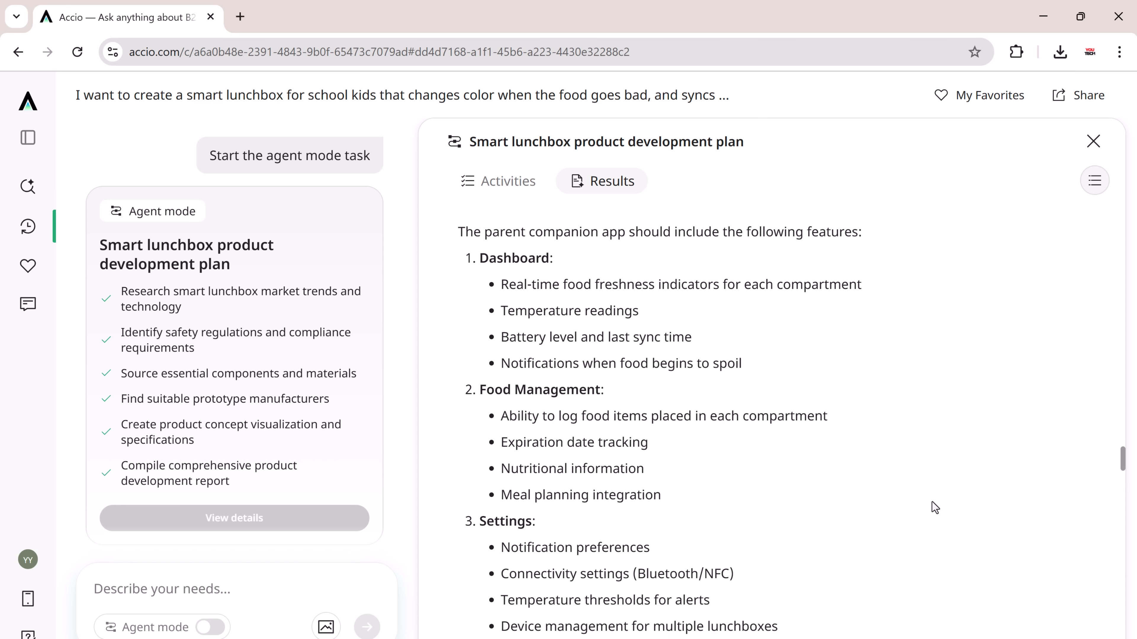
scroll(down, 3)
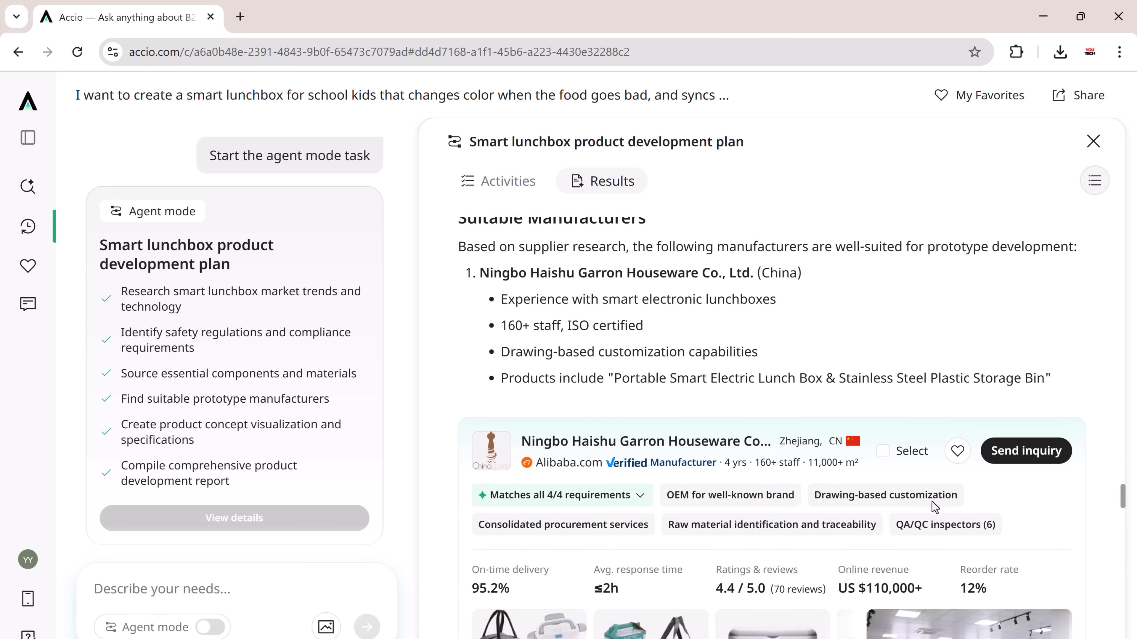
scroll(down, 3)
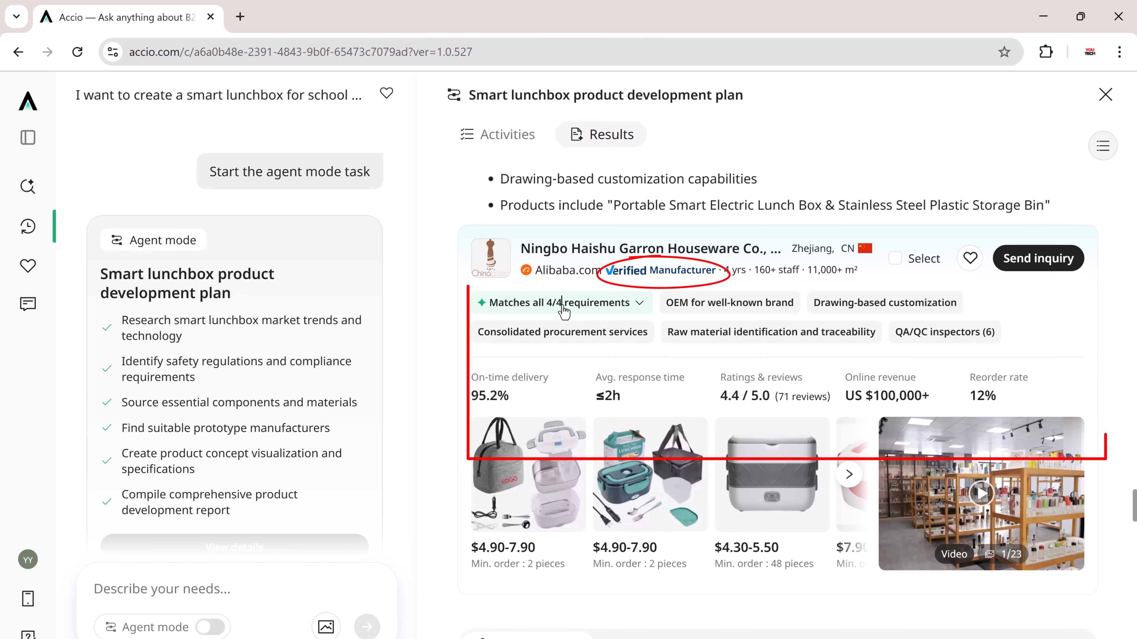
click(562, 303)
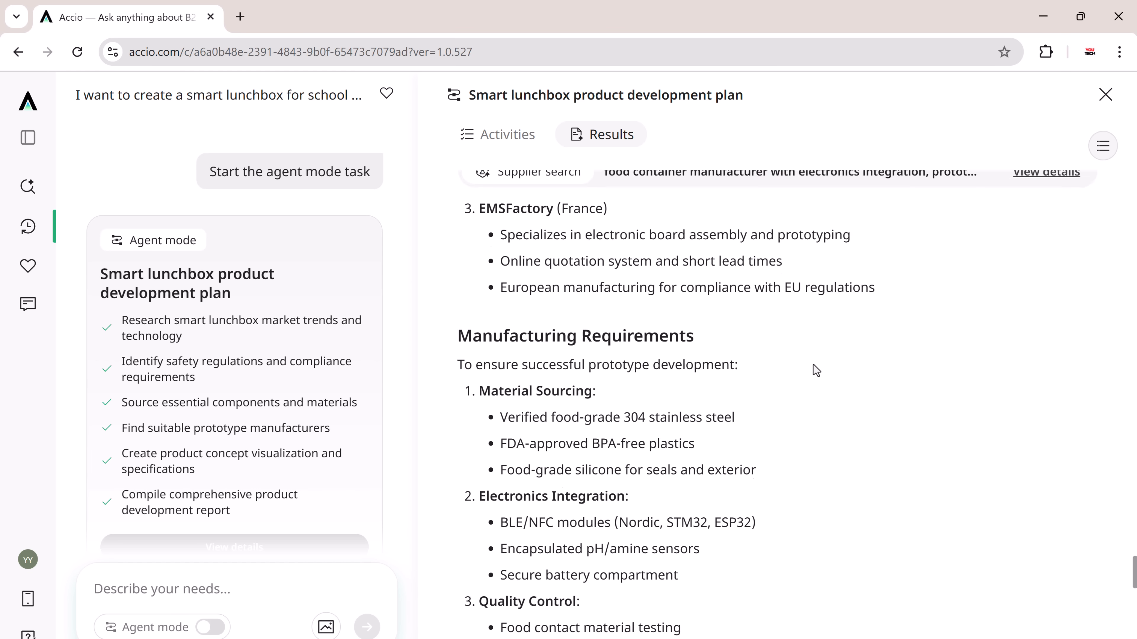
scroll(down, 3)
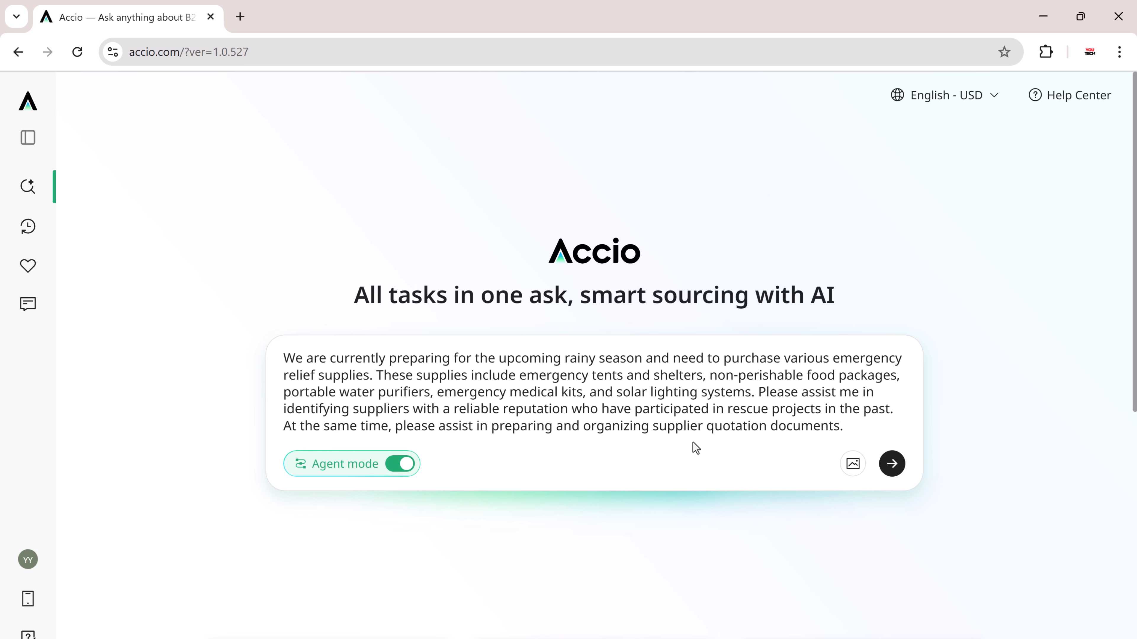
mouse_move(710, 452)
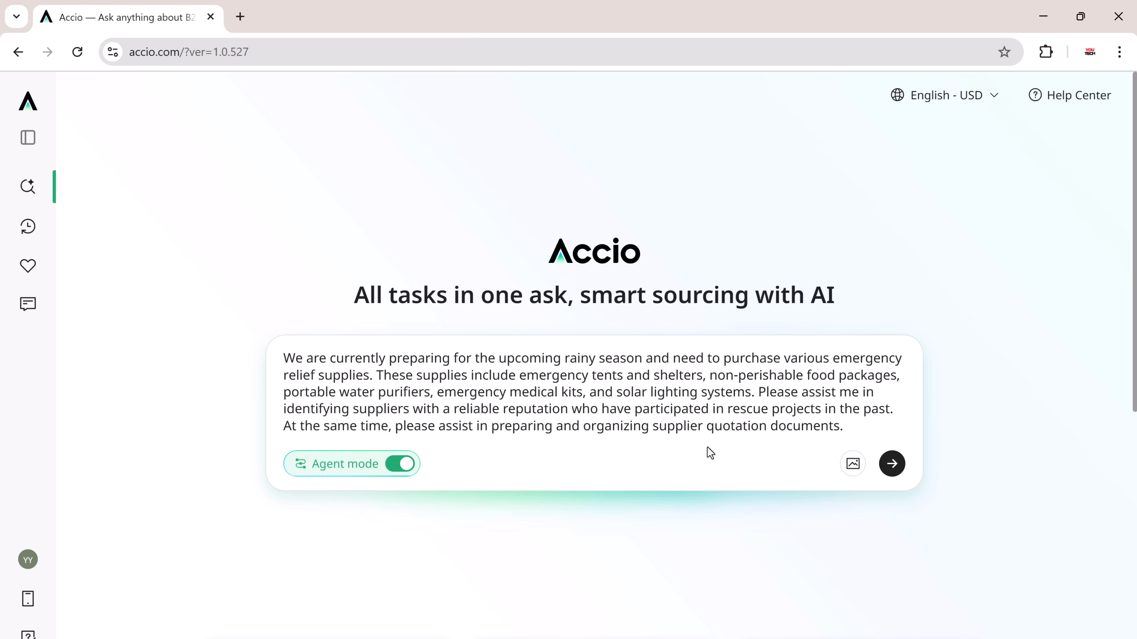
mouse_move(770, 448)
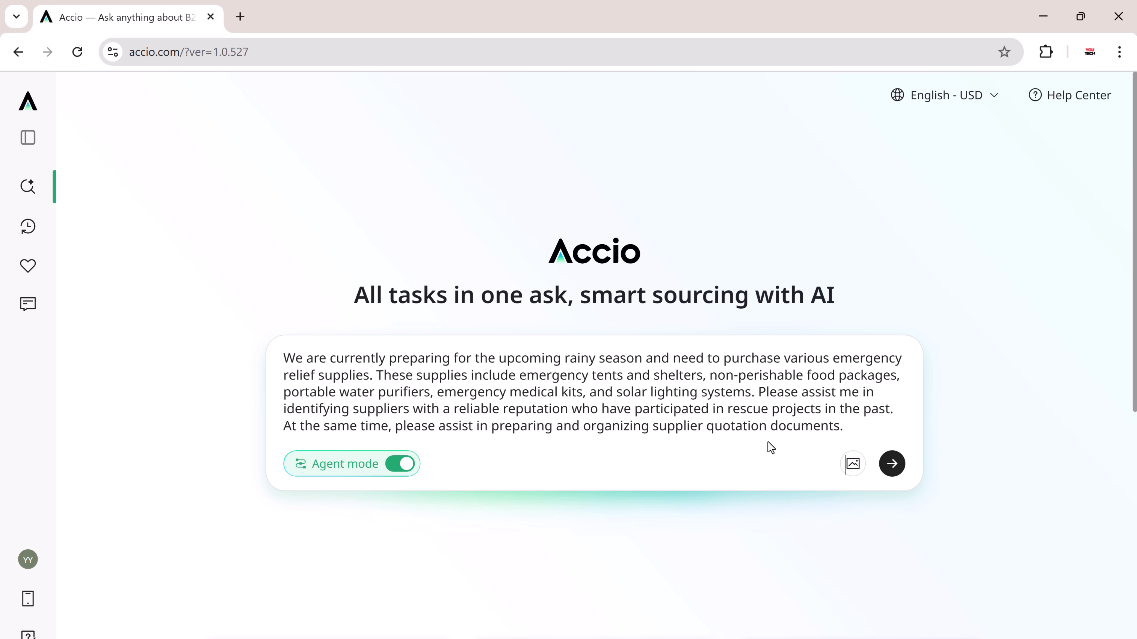
mouse_move(853, 464)
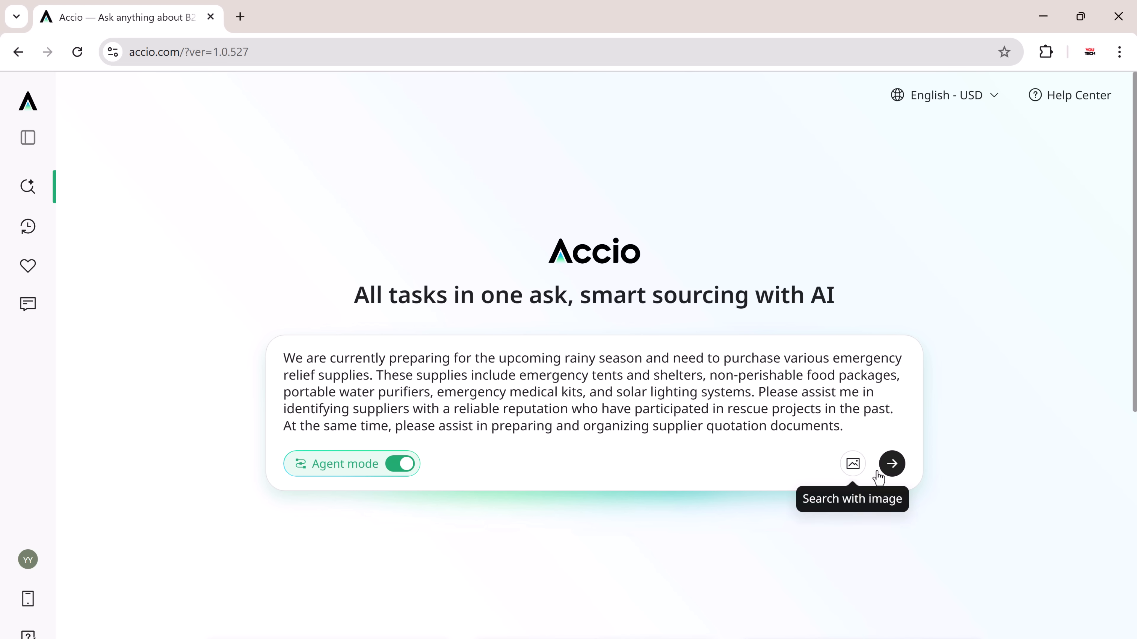
Send the rainy-season emergency relief supplies request to the agent.
click(891, 464)
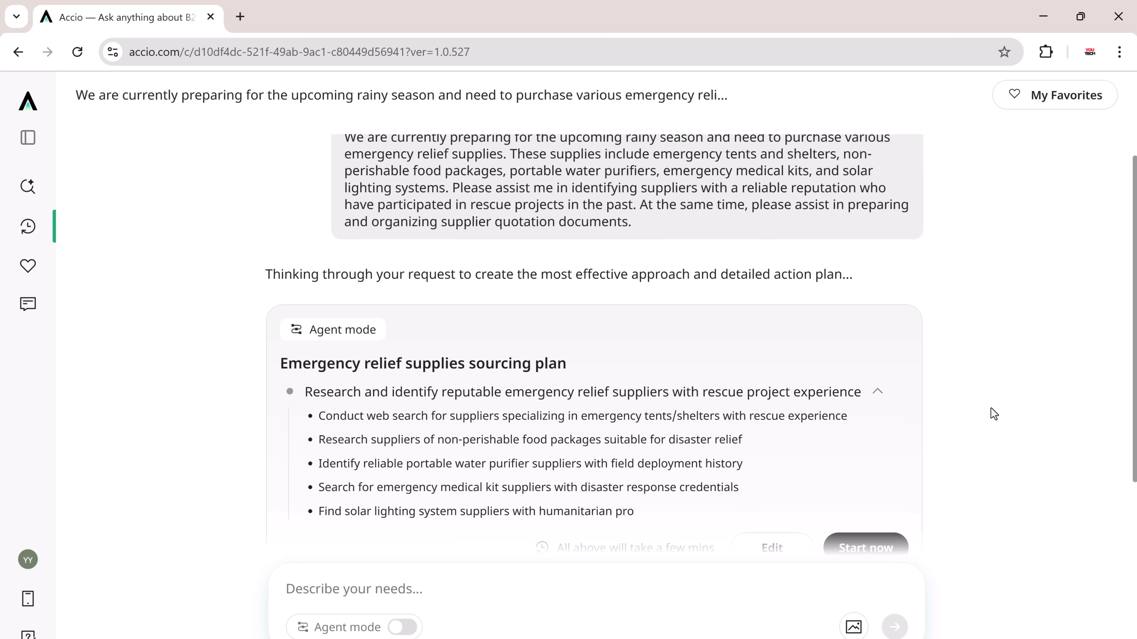
Start the Emergency relief supplies sourcing plan so supplier analysis begins.
click(865, 547)
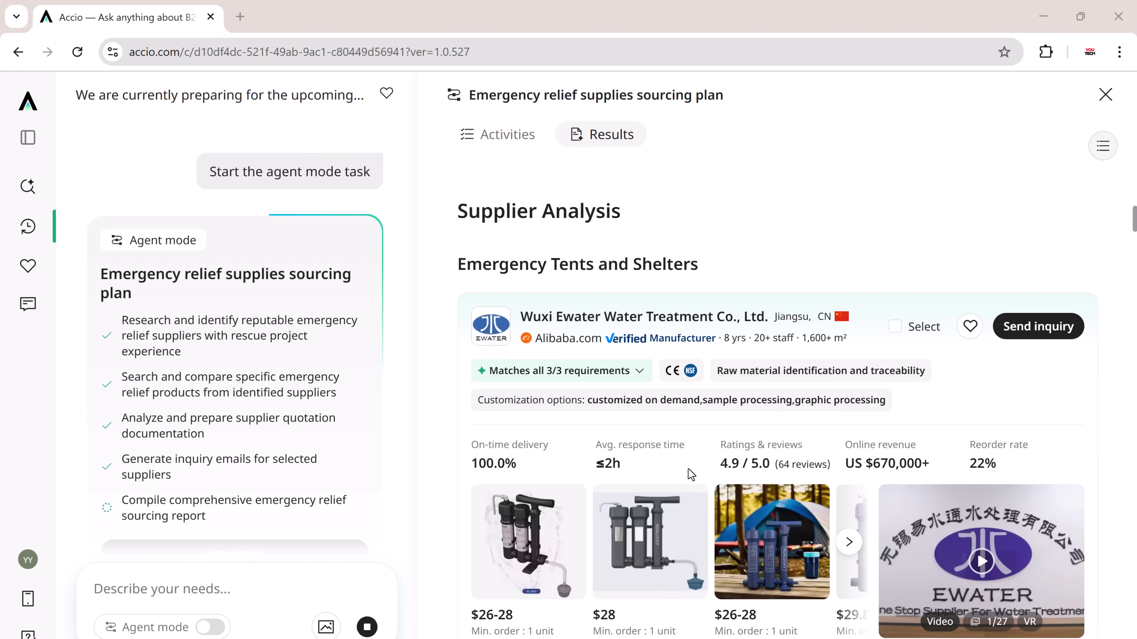
Read through the Product Comparison, Medical Kit Comparison and Sample Supplier Inquiry Templates.
scroll(down, 3)
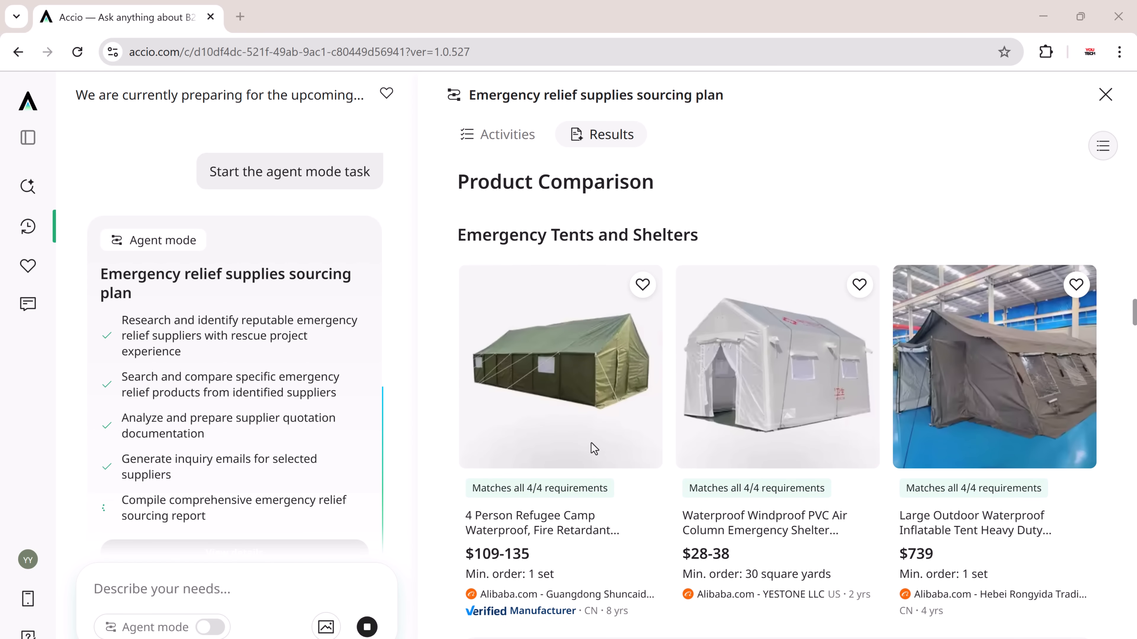
scroll(down, 3)
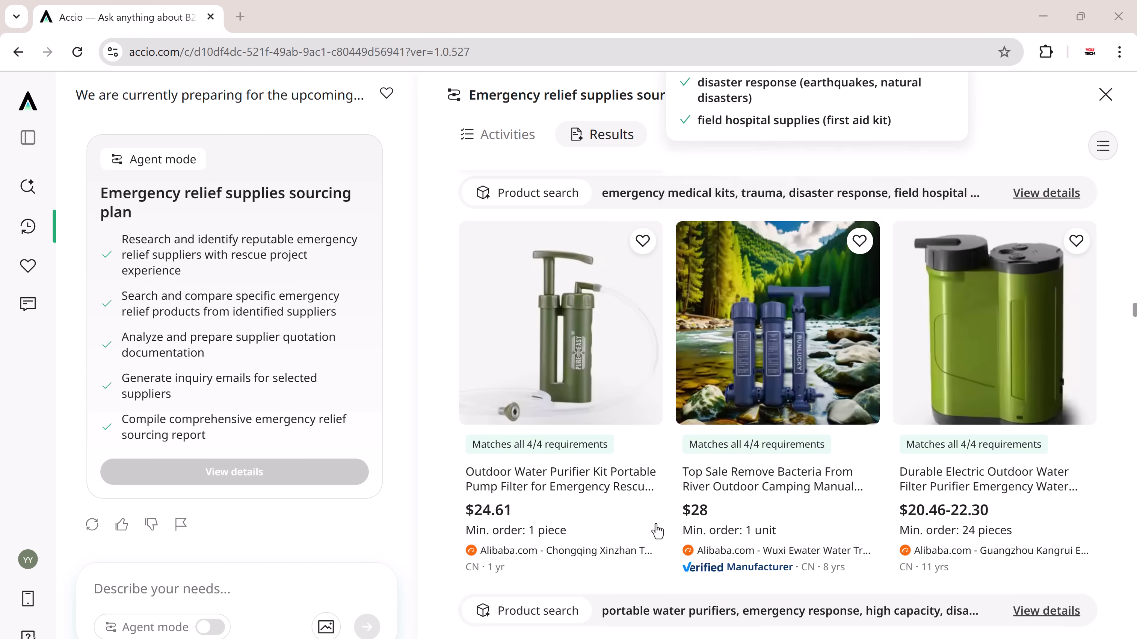
scroll(down, 3)
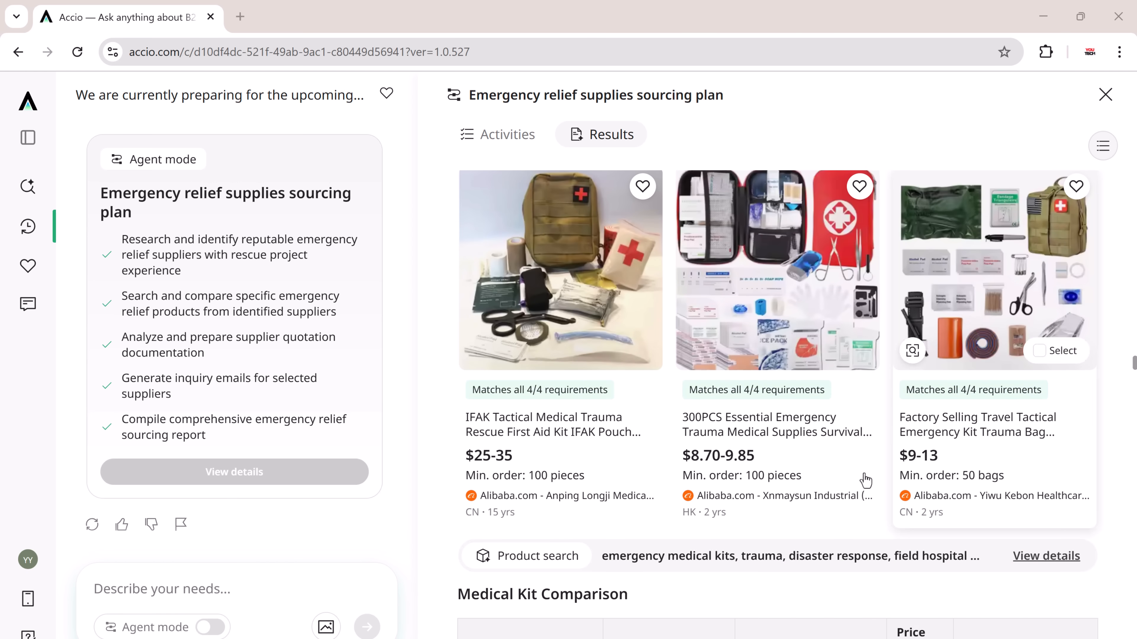
scroll(down, 3)
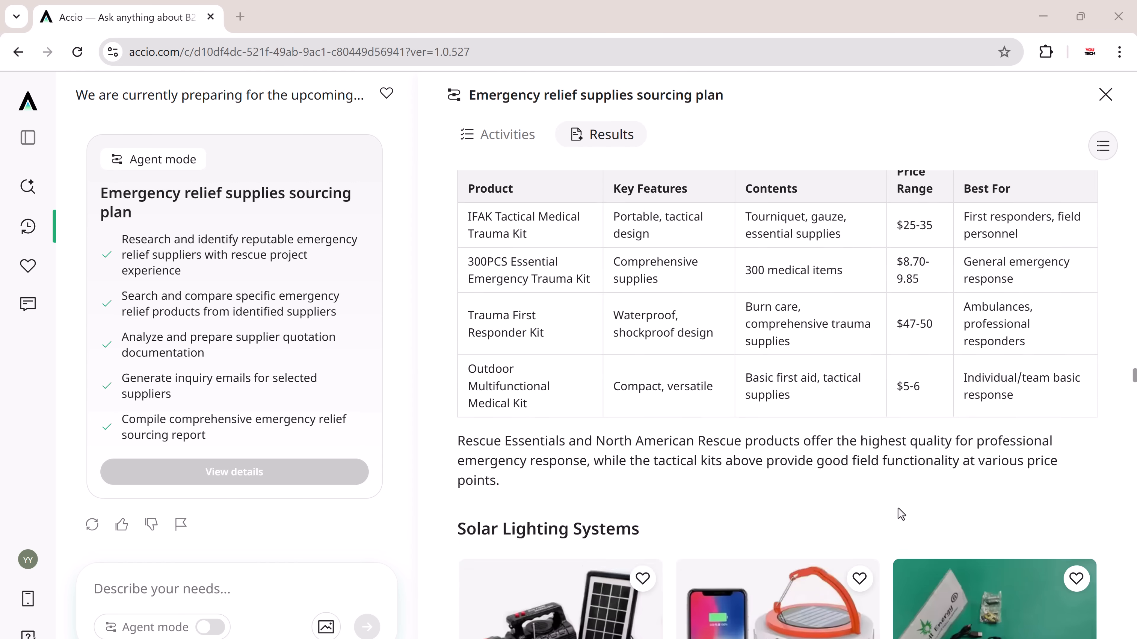
scroll(down, 3)
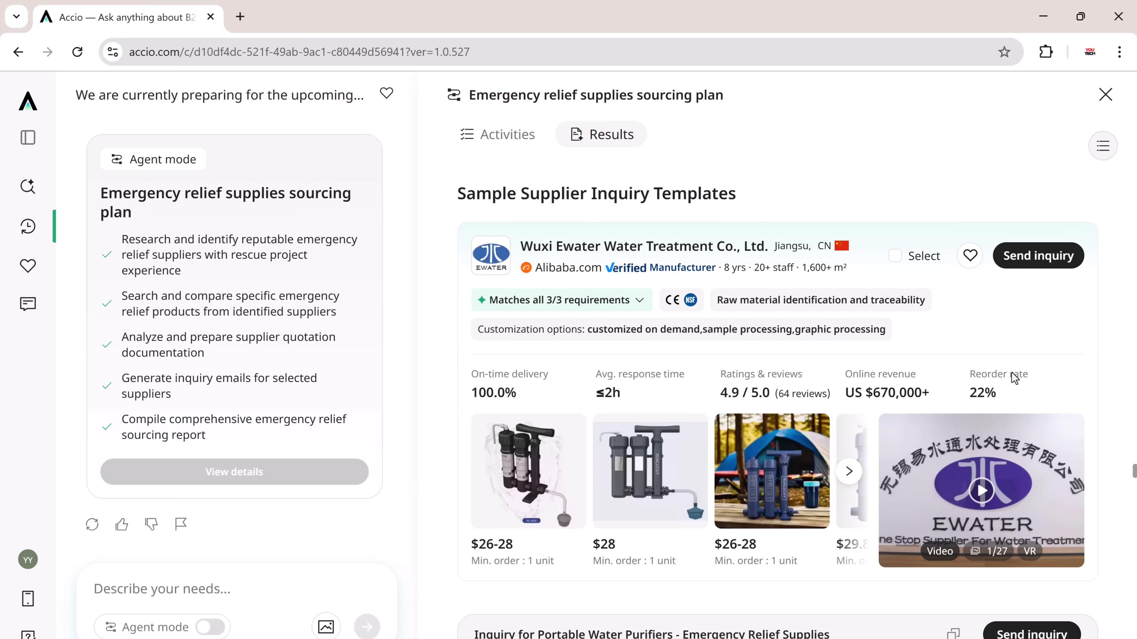
mouse_move(1028, 273)
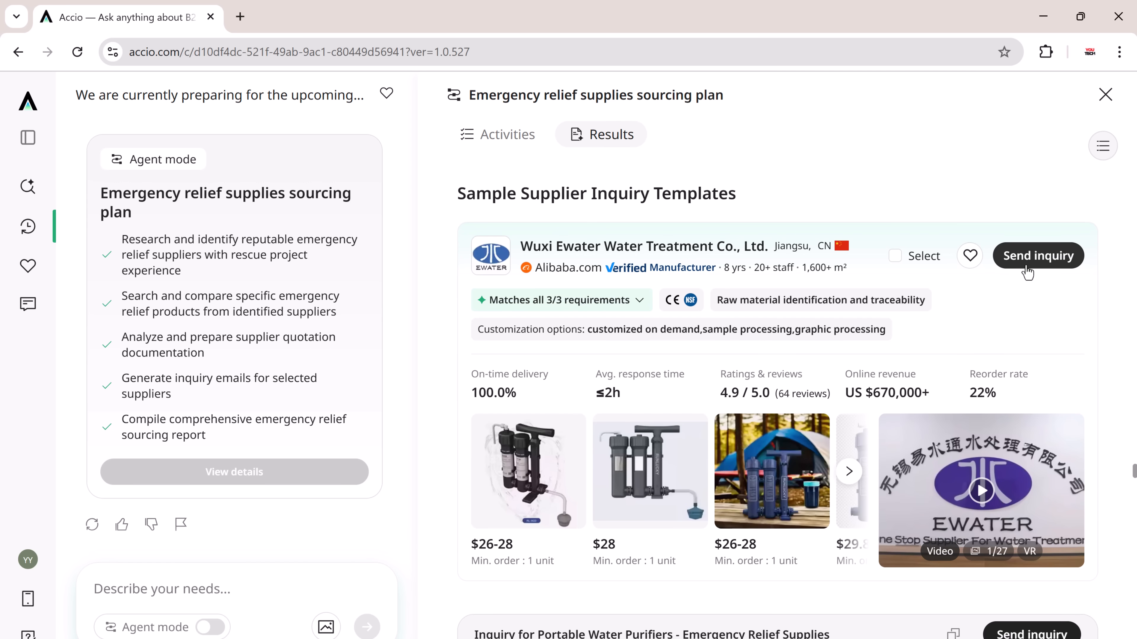
Open the Send inquiry form for Portable Water Purifiers to Wuxi Ewater Water Treatment.
scroll(down, 3)
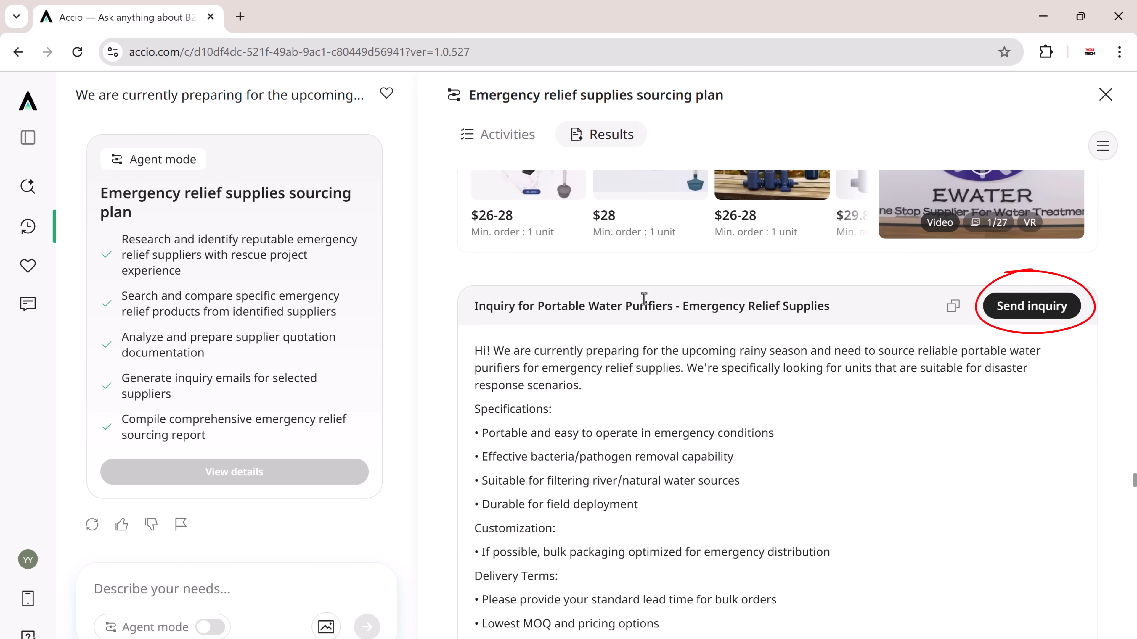
click(1031, 305)
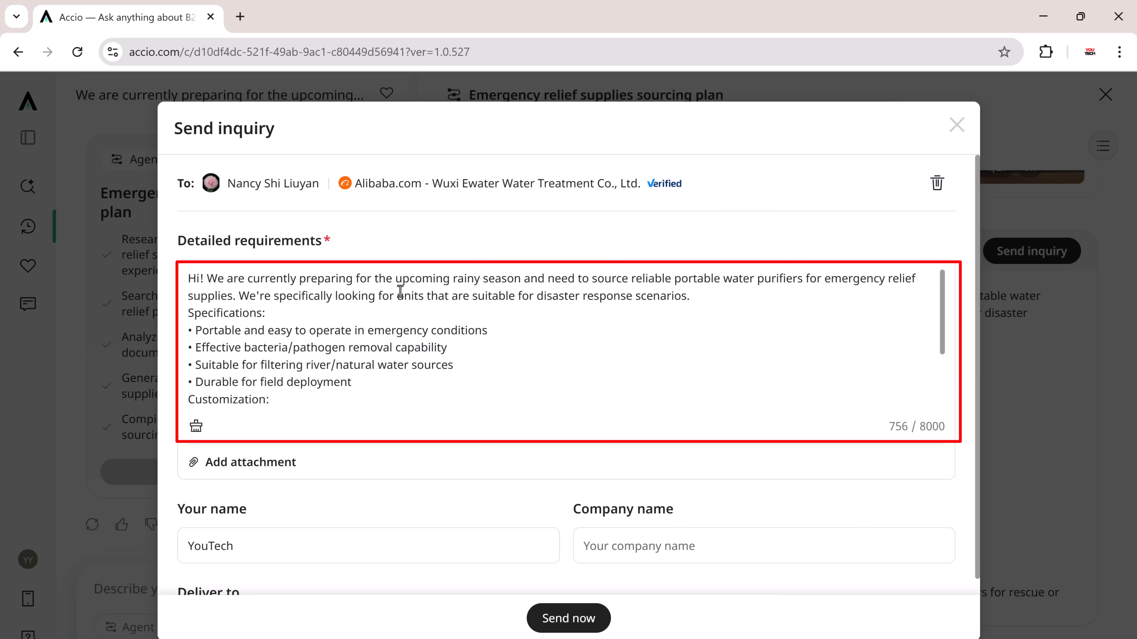
mouse_move(738, 278)
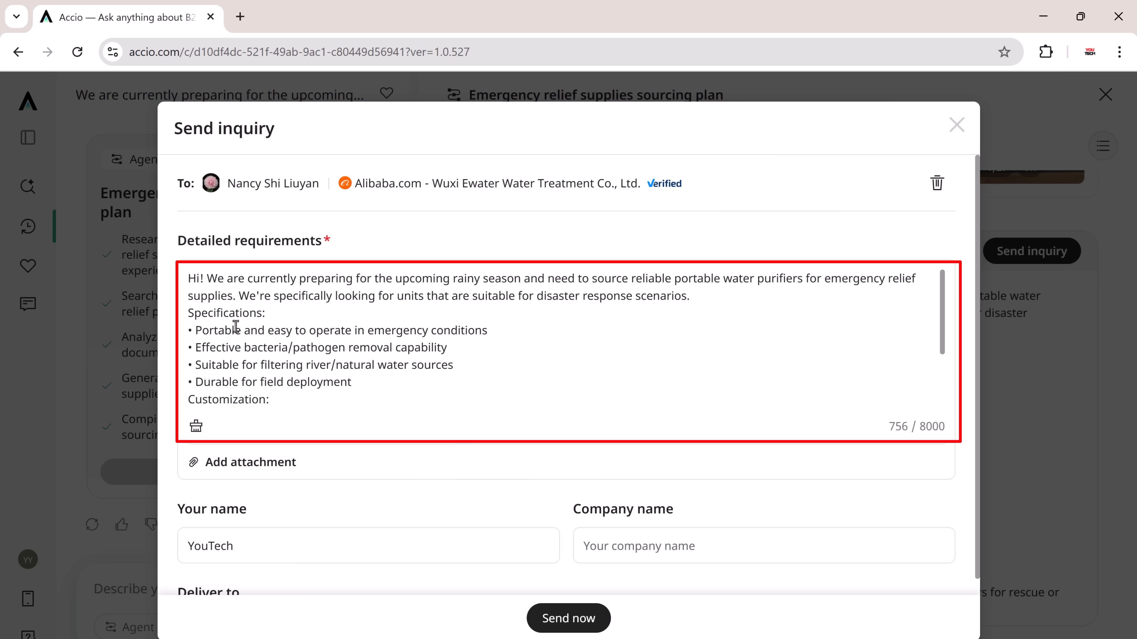
Review the Detailed requirements text of the water purifier inquiry before sending.
scroll(down, 3)
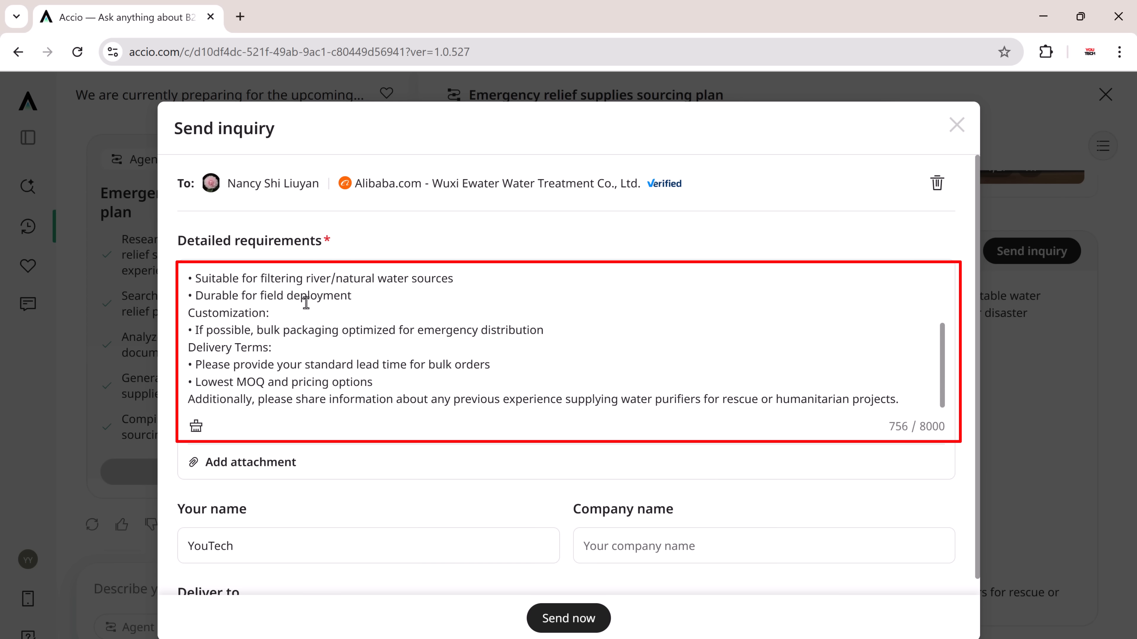
scroll(up, 3)
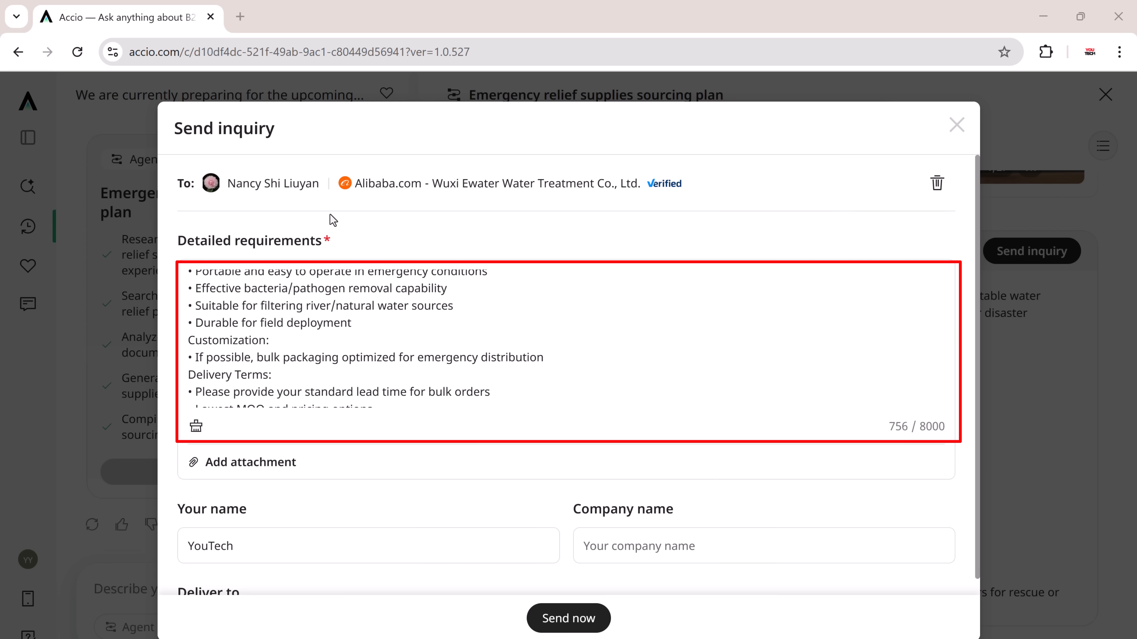
mouse_move(364, 274)
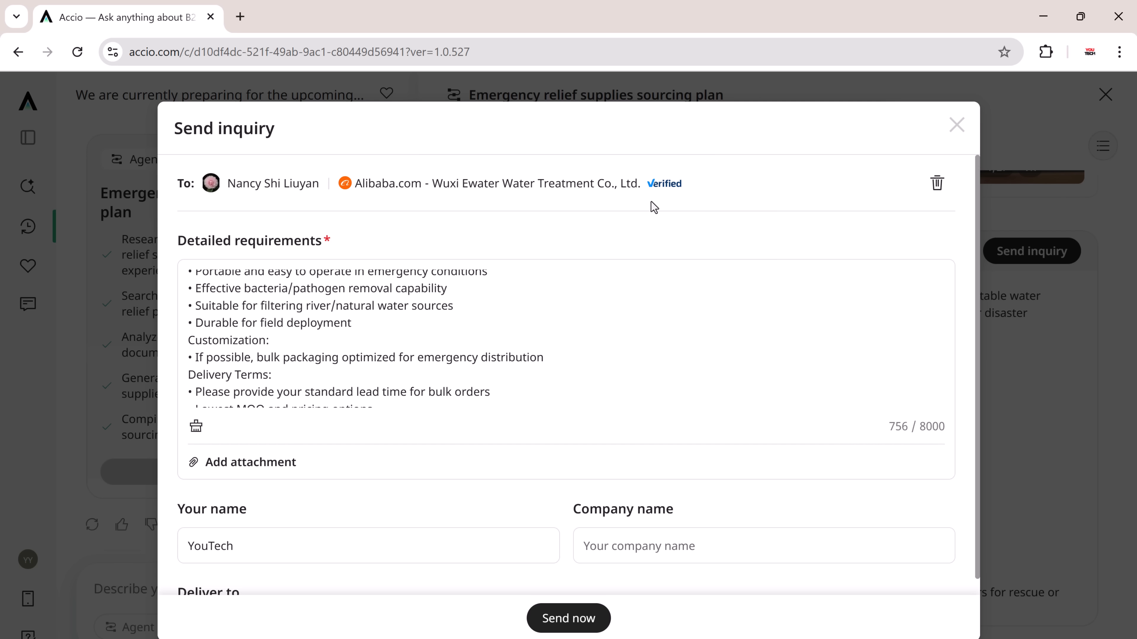
mouse_move(568, 618)
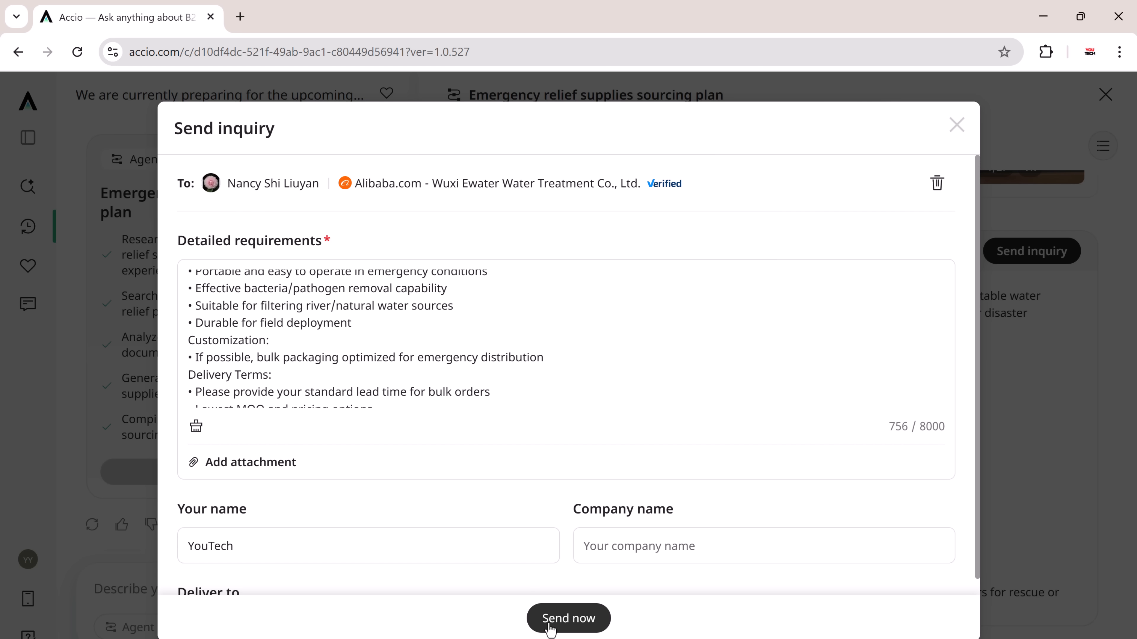
scroll(down, 3)
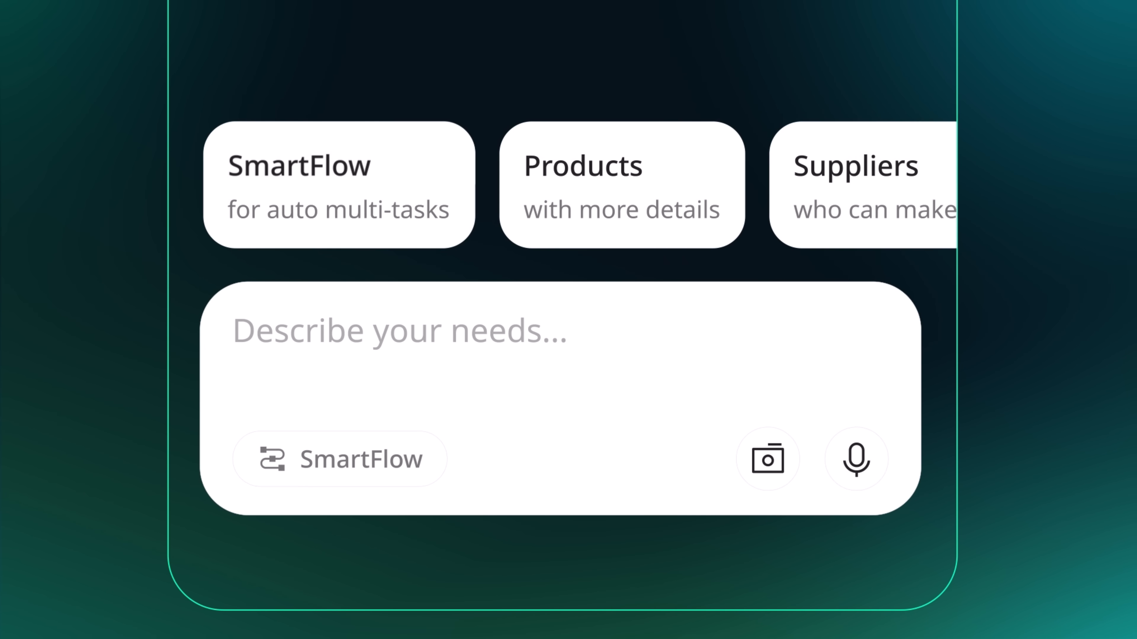
click(857, 458)
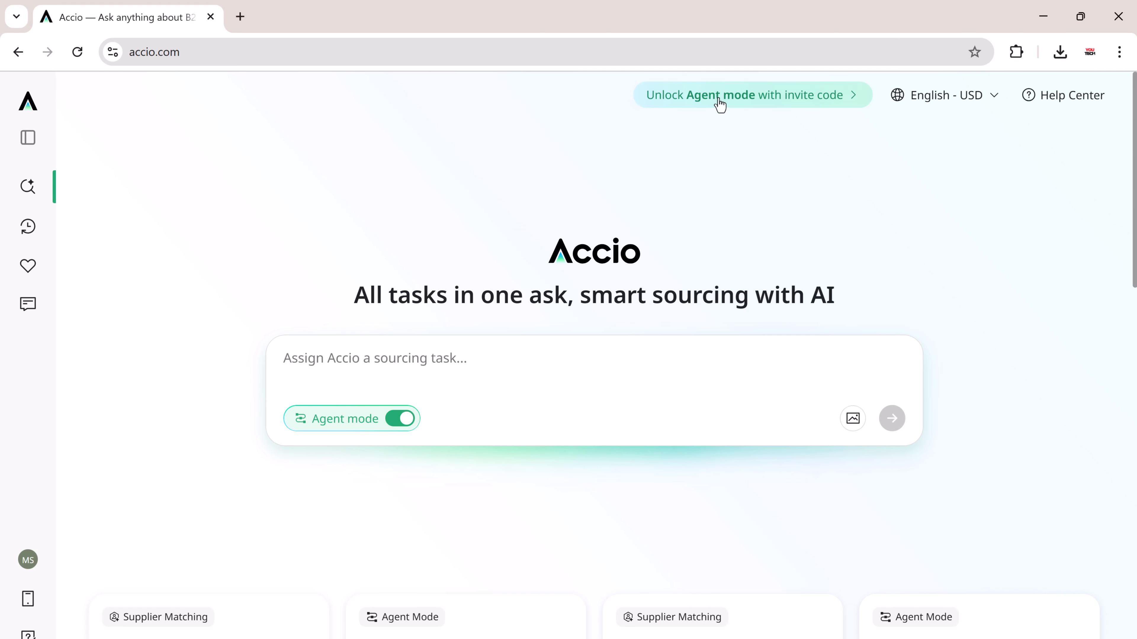
Unlock early access to Agent mode with invite code YOUTECH and confirm.
click(752, 95)
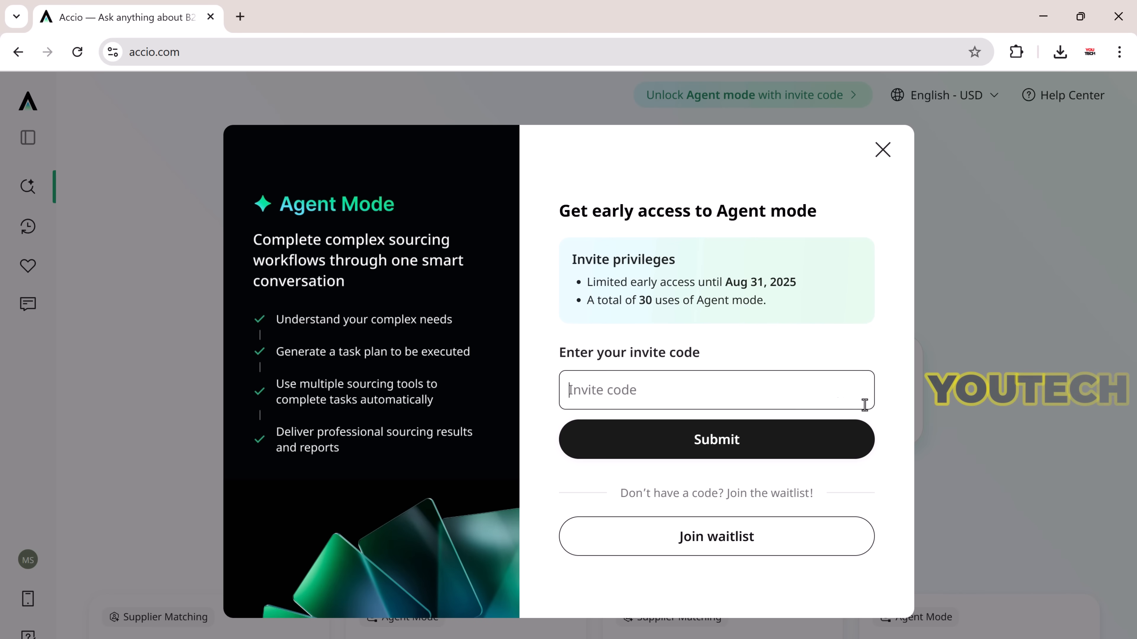
text(YOUTECH)
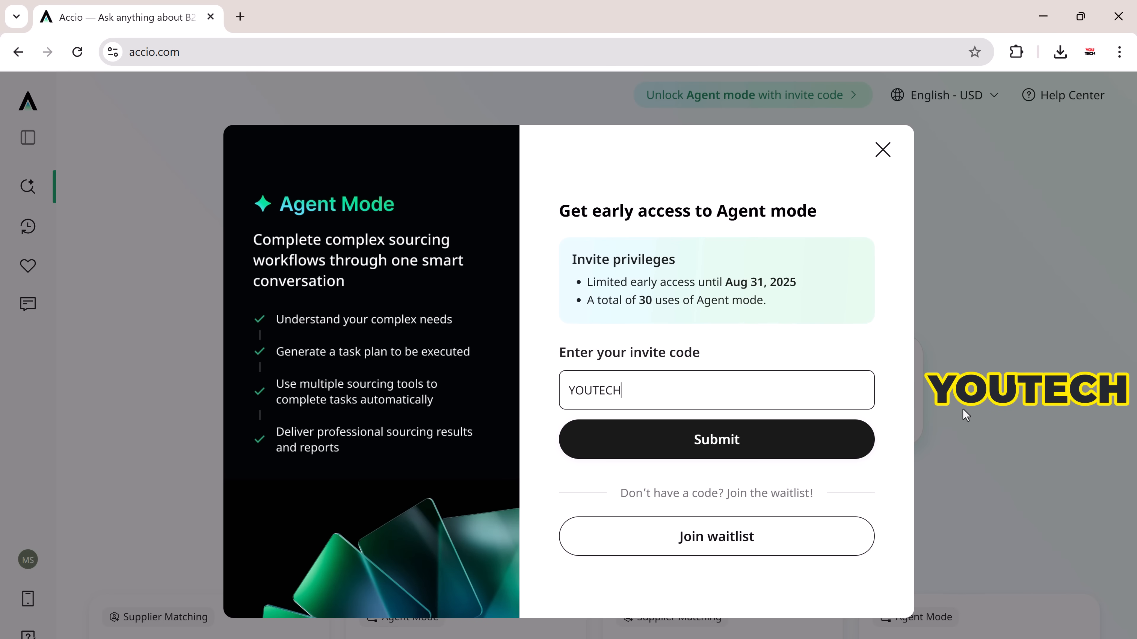
click(716, 438)
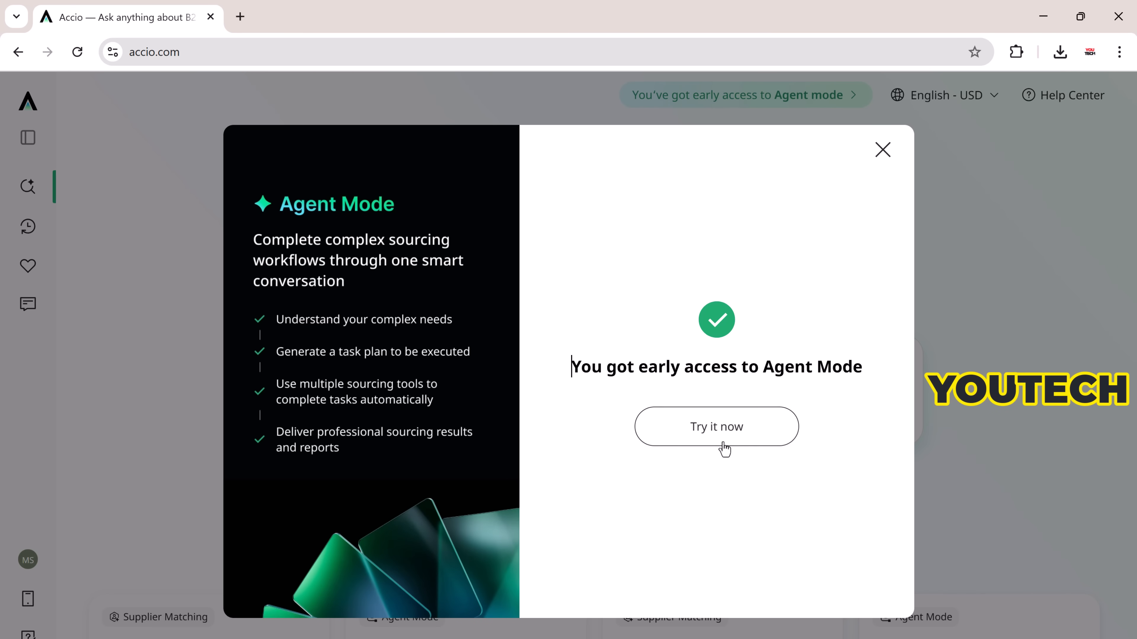
mouse_move(767, 430)
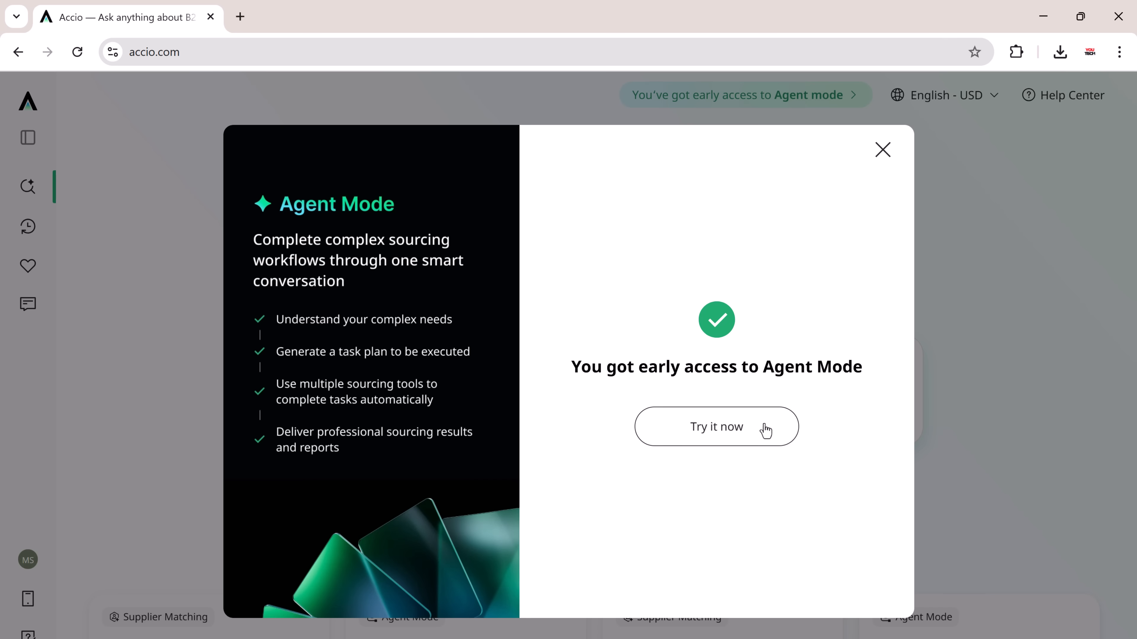
click(716, 427)
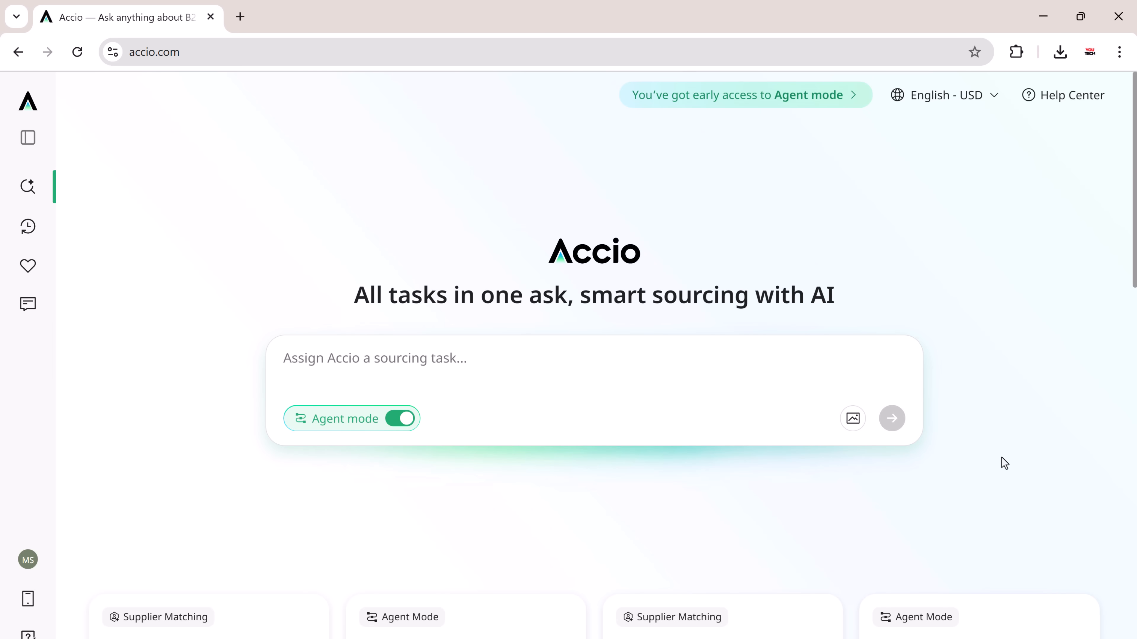